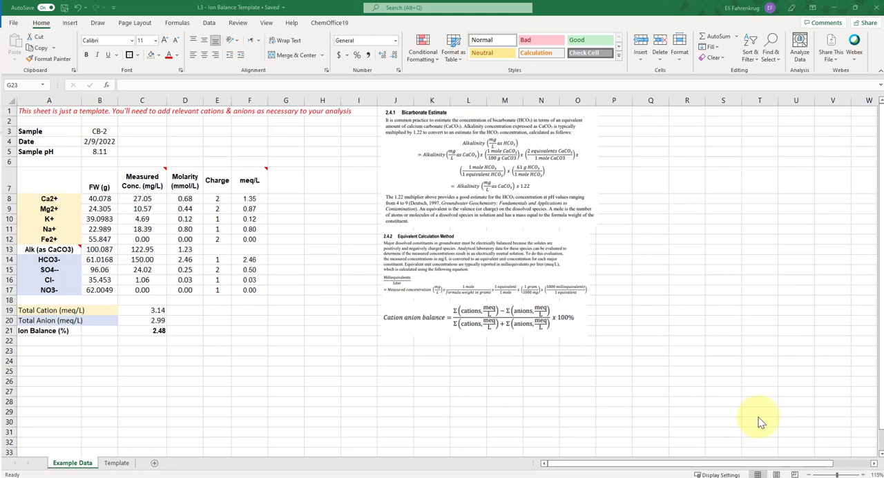
mouse_move(171, 372)
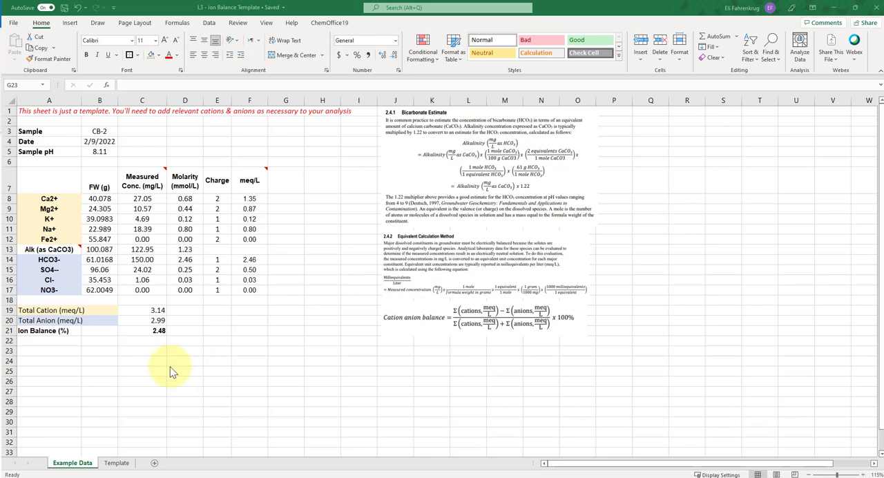
mouse_move(262, 372)
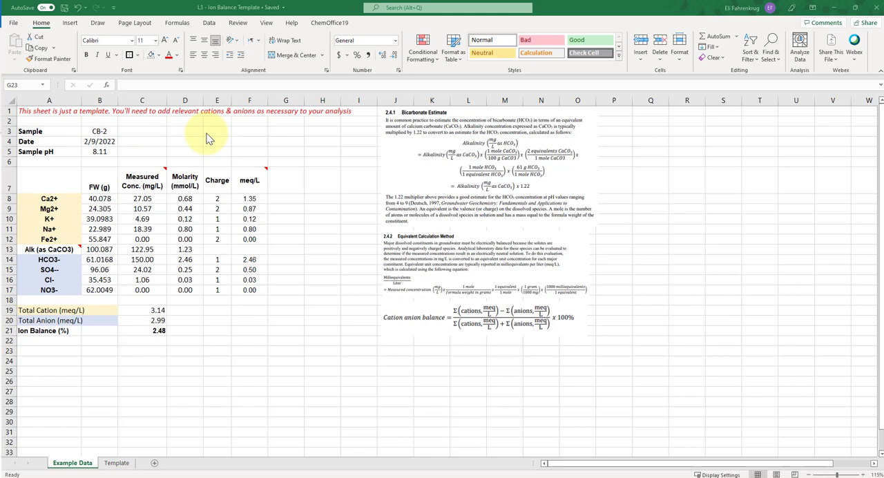
mouse_move(60, 223)
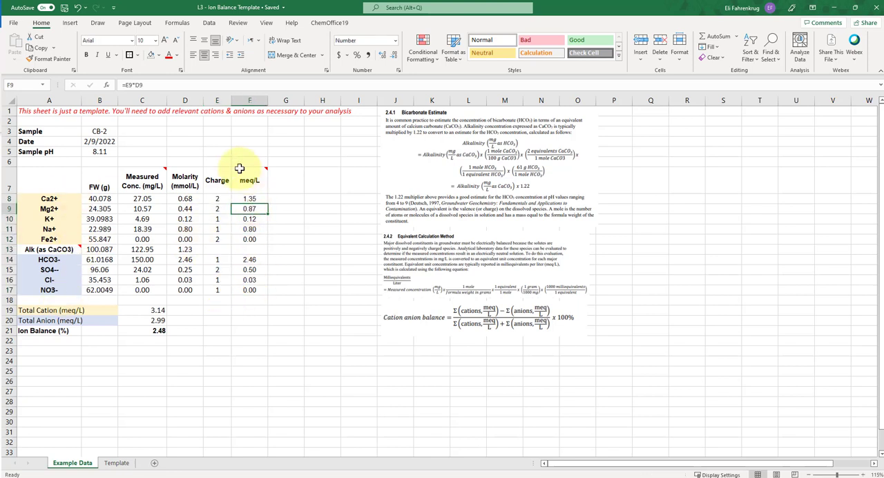
mouse_move(249, 180)
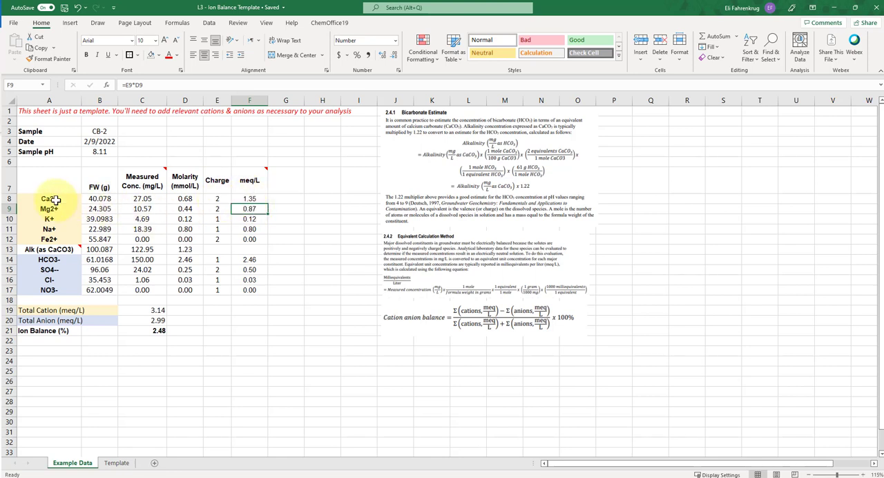
mouse_move(64, 199)
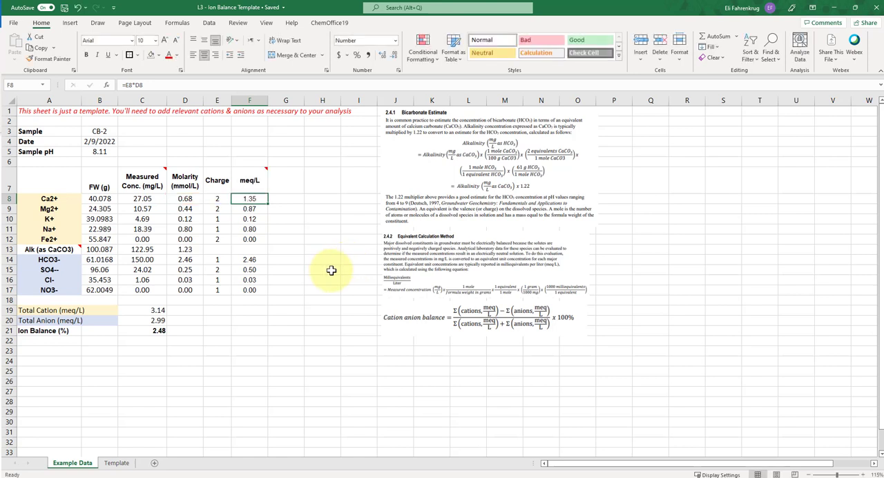
mouse_move(40, 312)
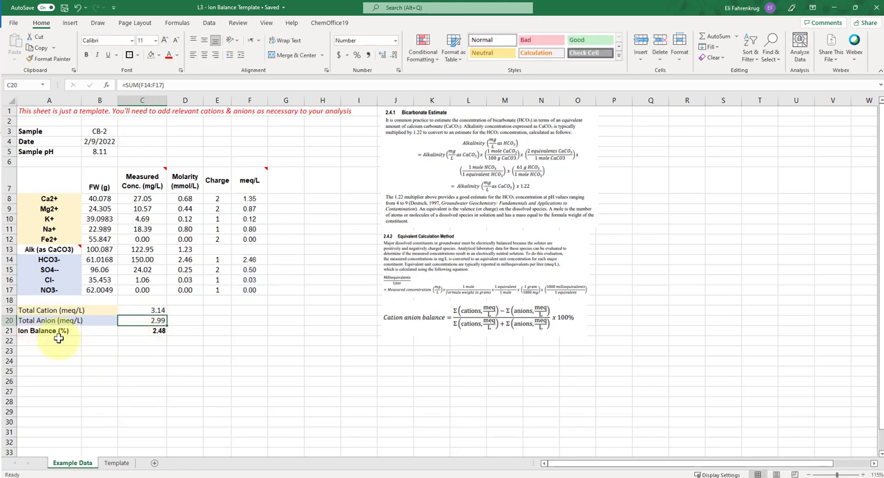
Check the spreadsheet's ion balance calculation and the unrounded bicarbonate concentration
click(483, 317)
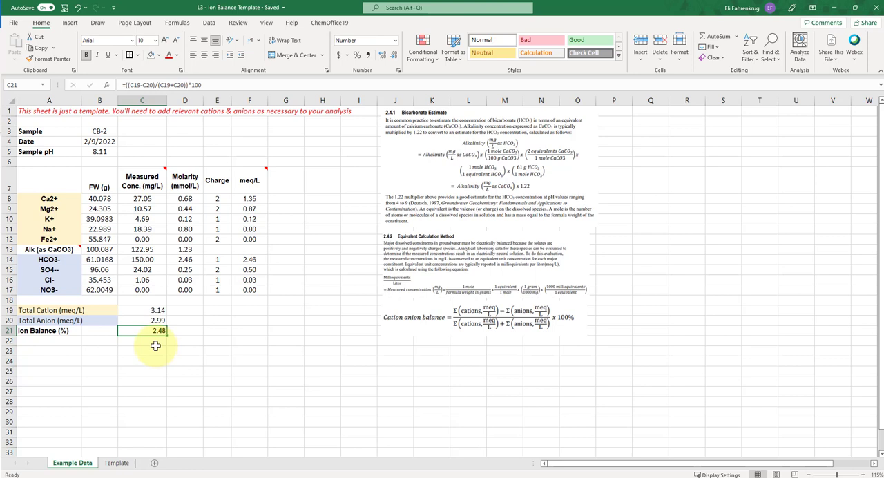
mouse_move(163, 339)
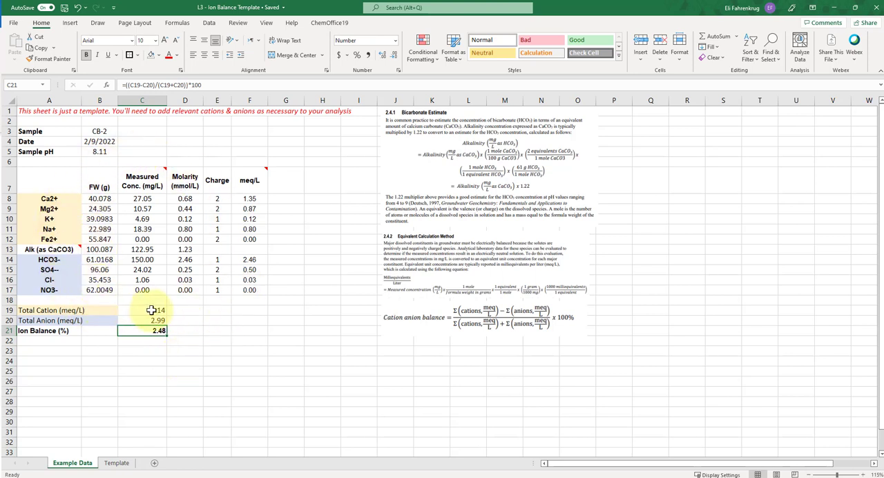
mouse_move(200, 326)
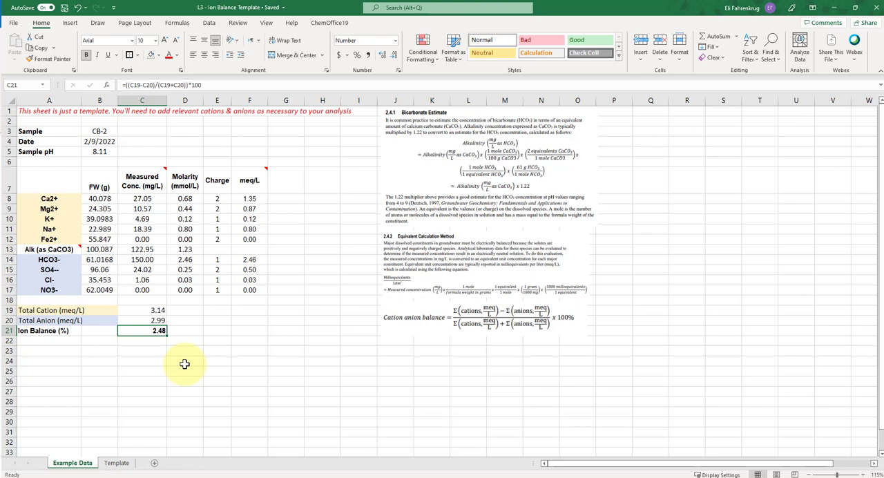
mouse_move(227, 383)
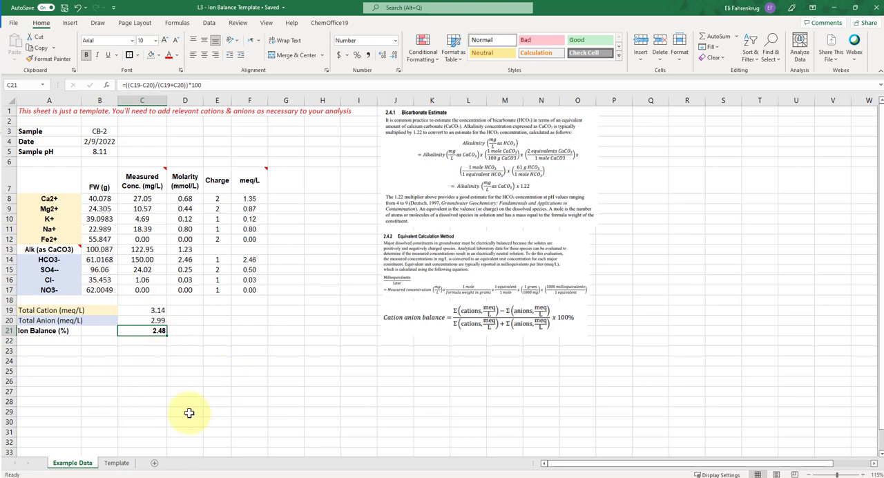
mouse_move(31, 410)
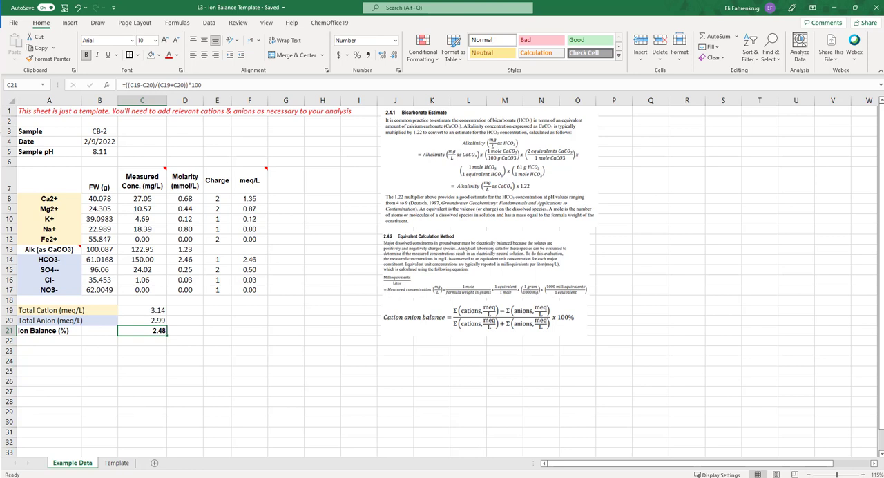
mouse_move(366, 353)
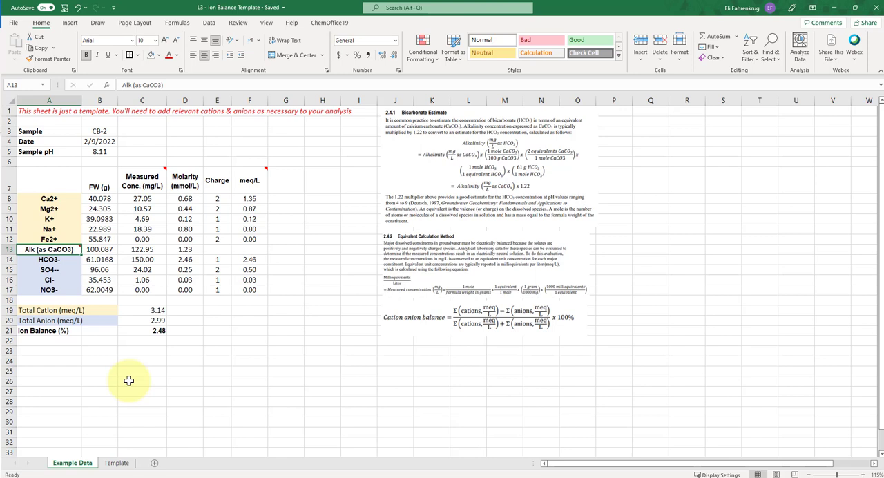
mouse_move(130, 406)
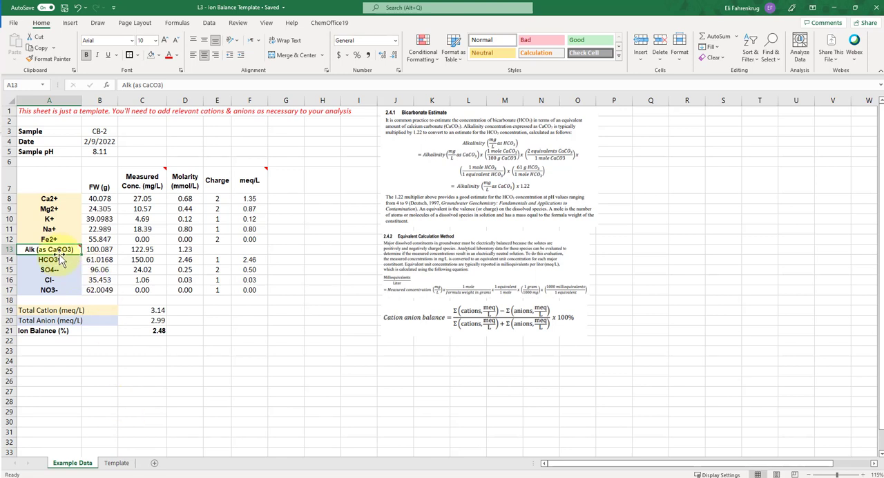
mouse_move(120, 402)
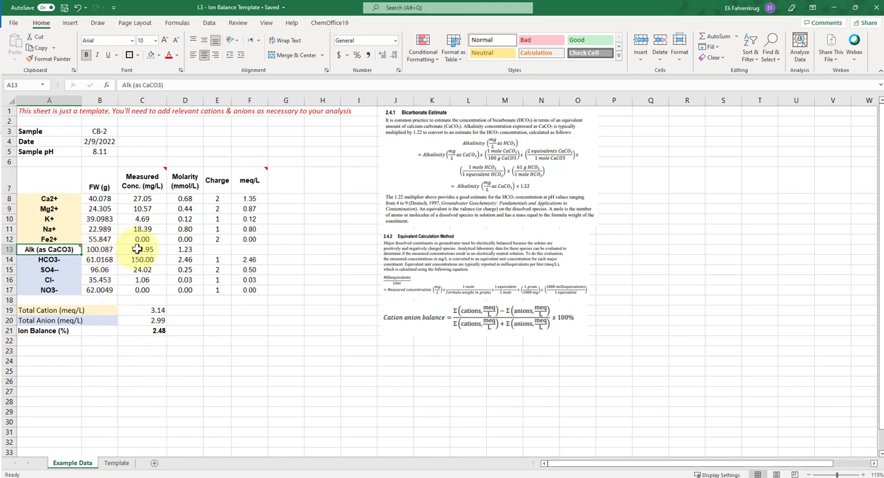
text(122.95)
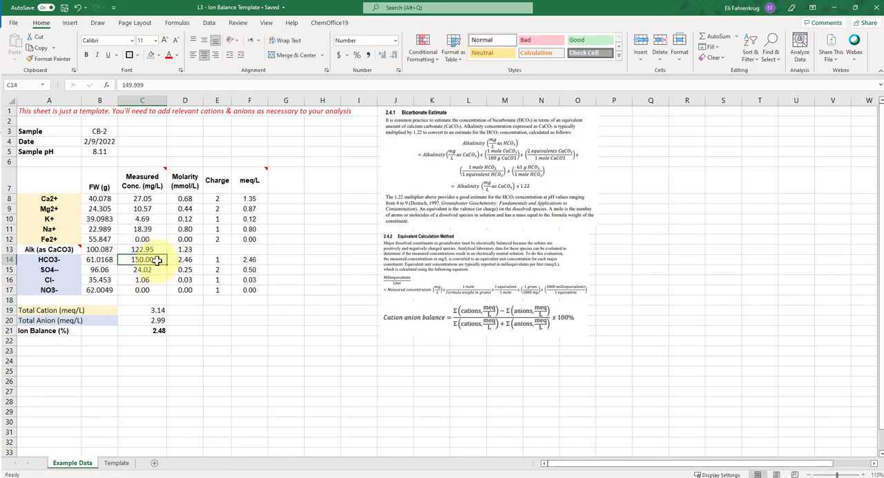
double_click(141, 259)
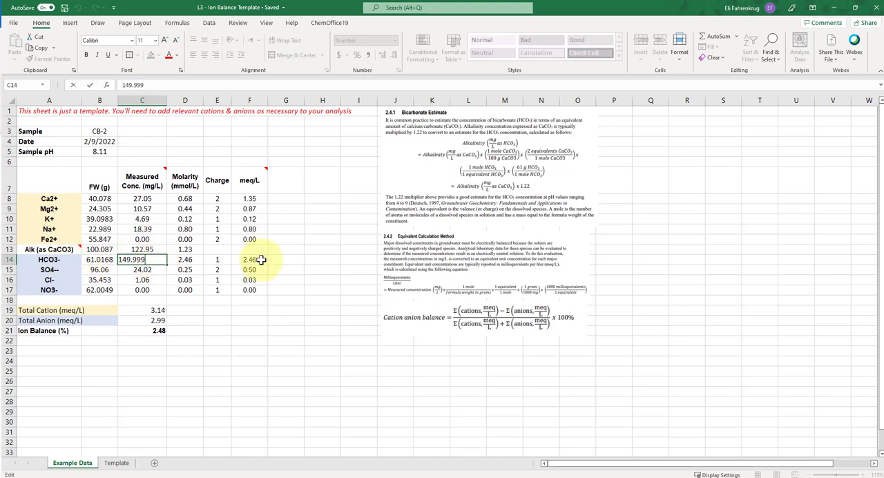
key(enter)
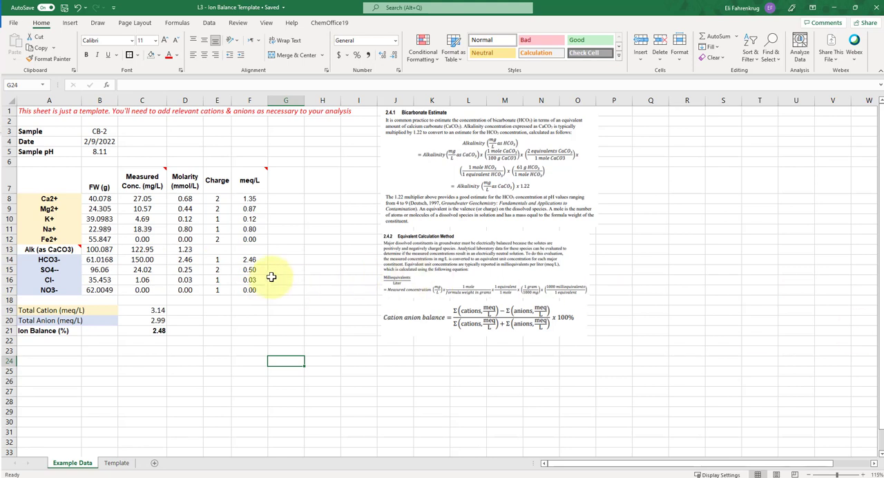
click(249, 259)
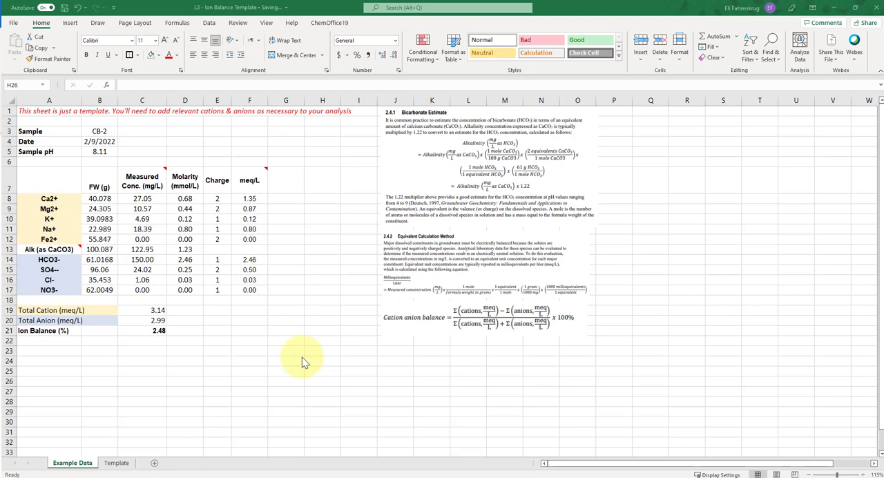
mouse_move(79, 263)
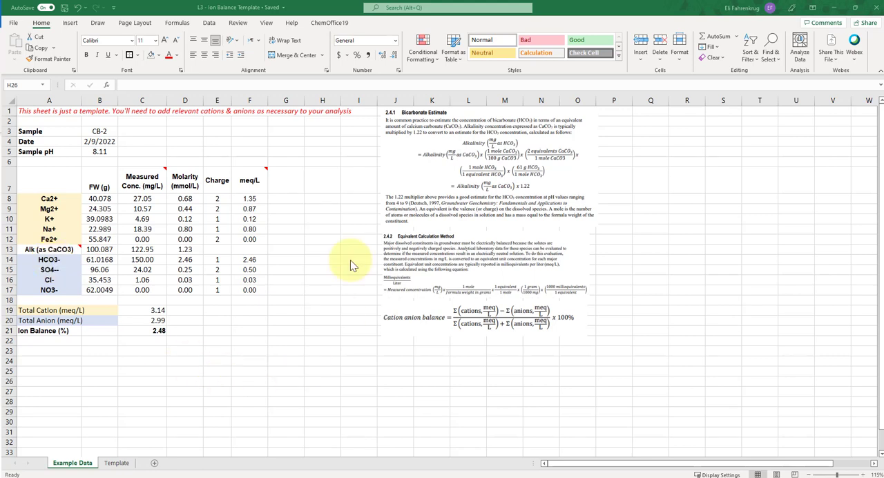
mouse_move(315, 441)
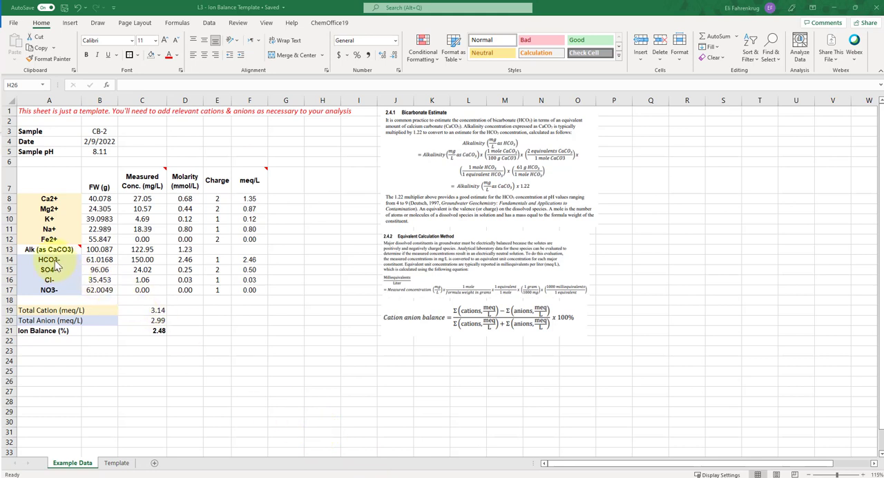
mouse_move(125, 400)
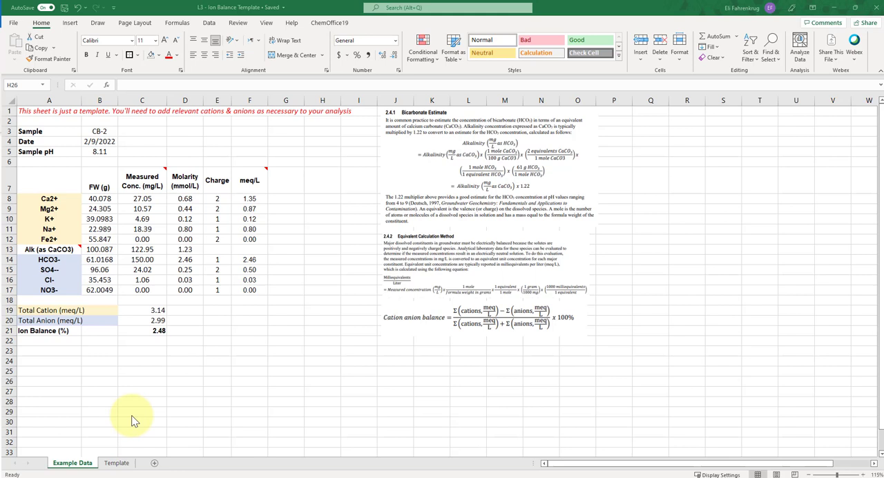
mouse_move(118, 178)
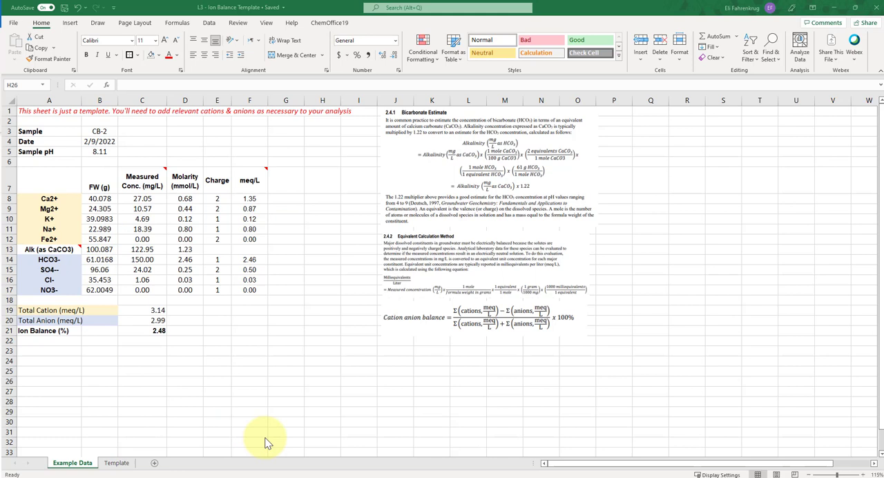
mouse_move(287, 385)
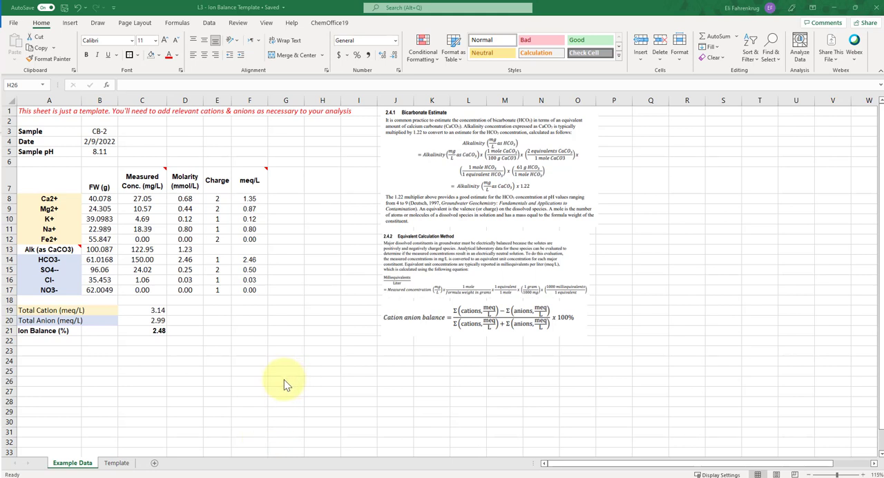
mouse_move(250, 347)
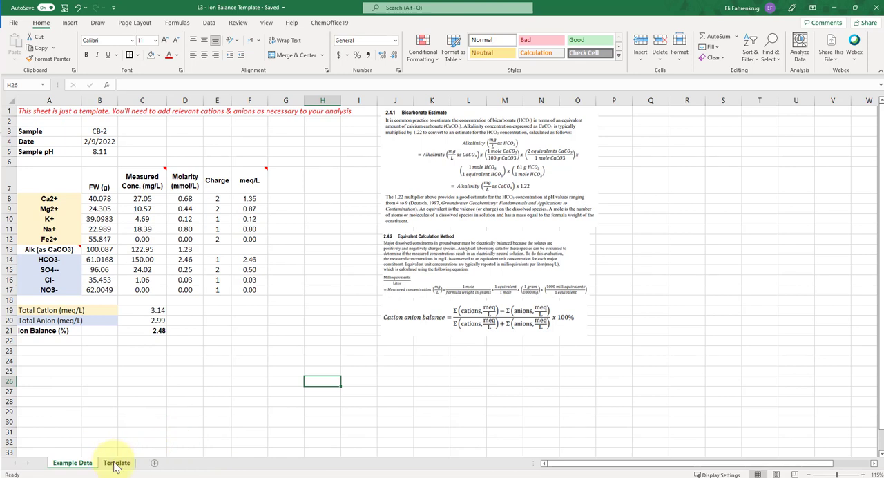
click(116, 463)
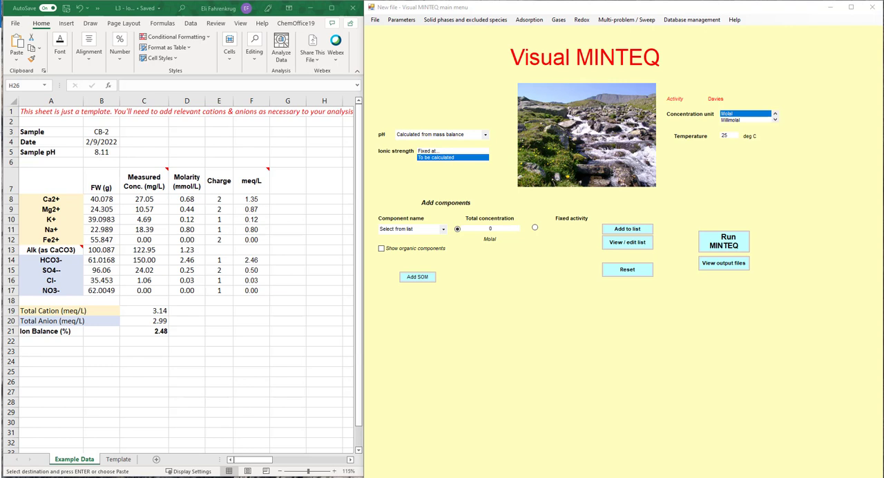
mouse_move(613, 378)
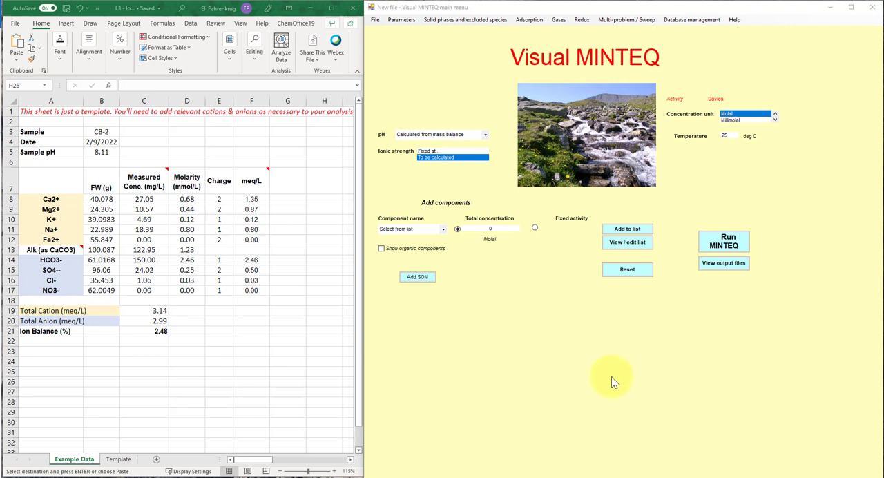
mouse_move(553, 97)
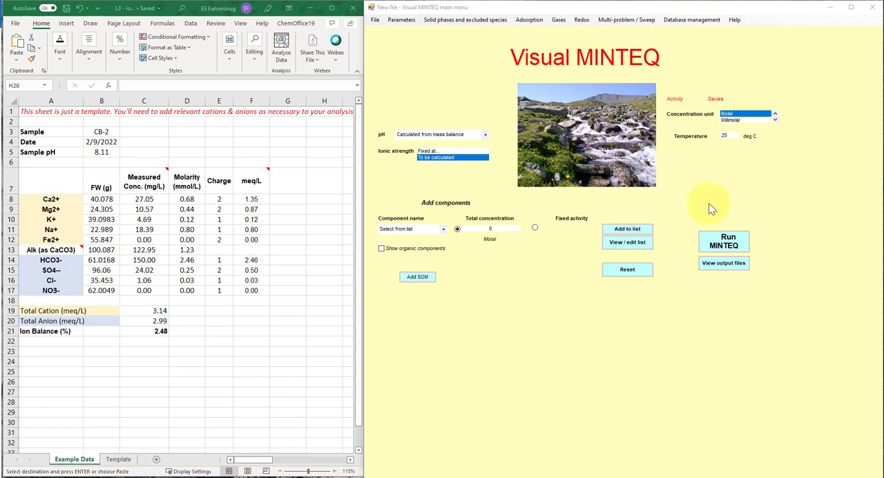
mouse_move(581, 75)
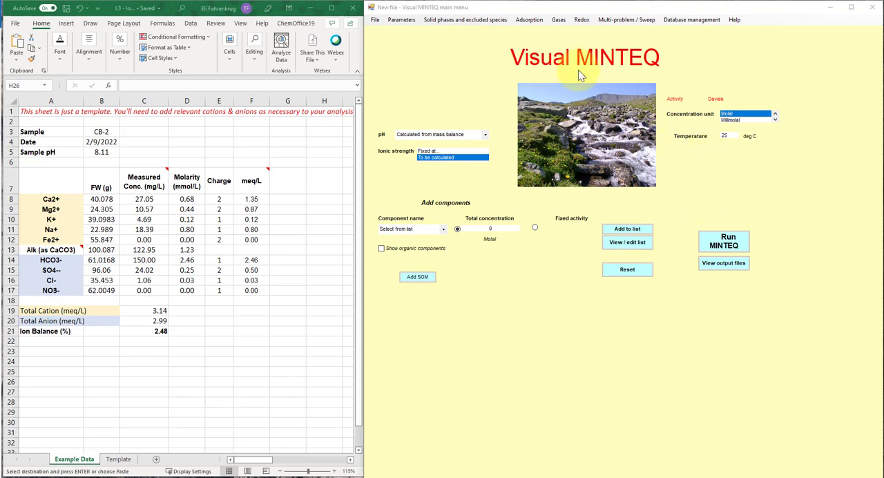
mouse_move(581, 117)
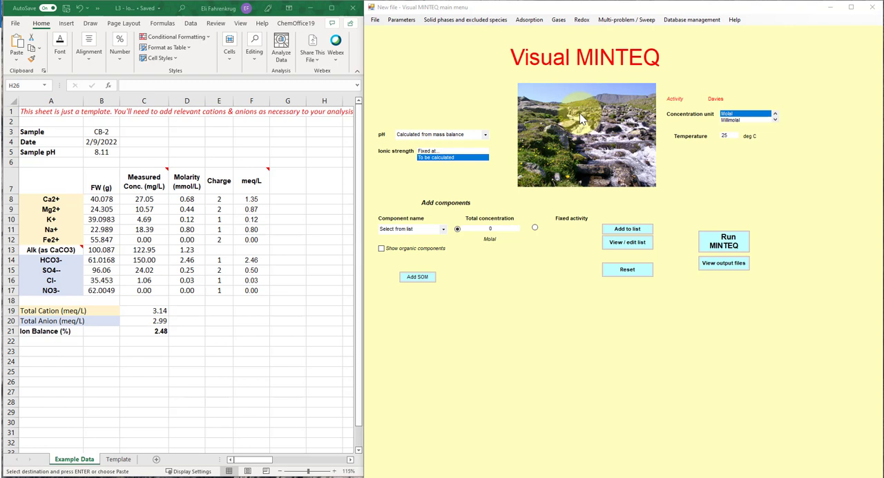
mouse_move(616, 149)
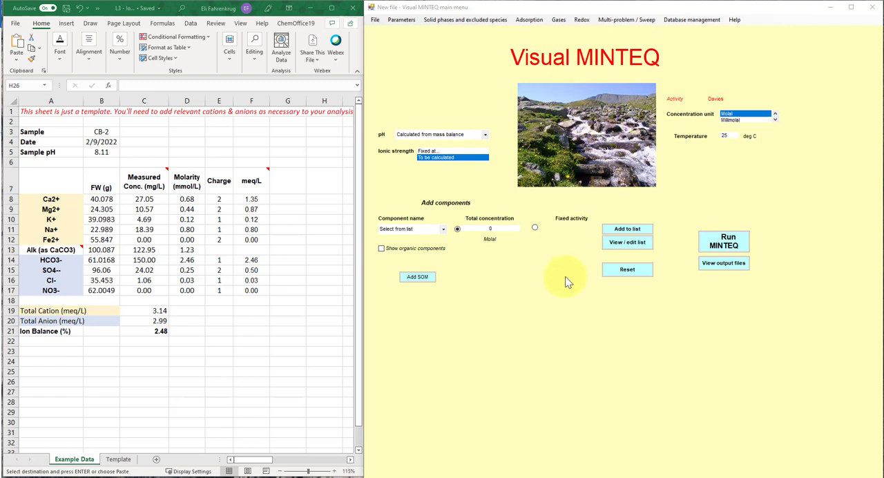
mouse_move(567, 290)
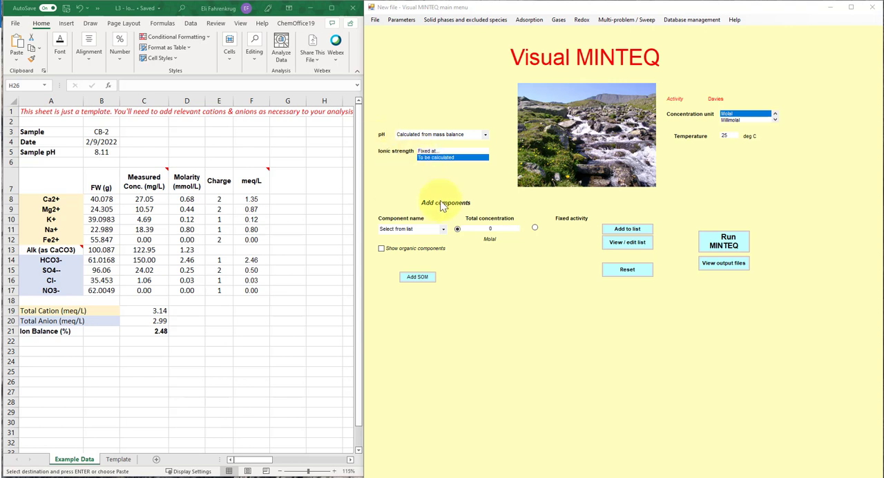
mouse_move(591, 316)
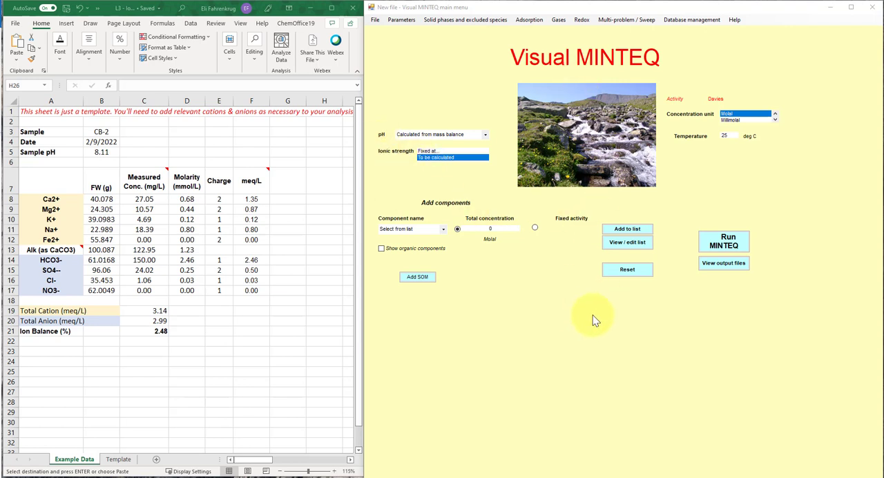
mouse_move(592, 323)
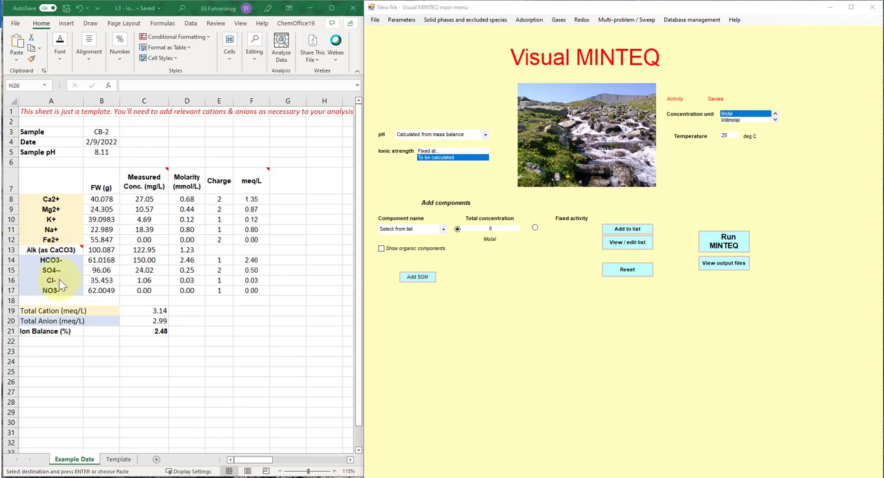
mouse_move(73, 286)
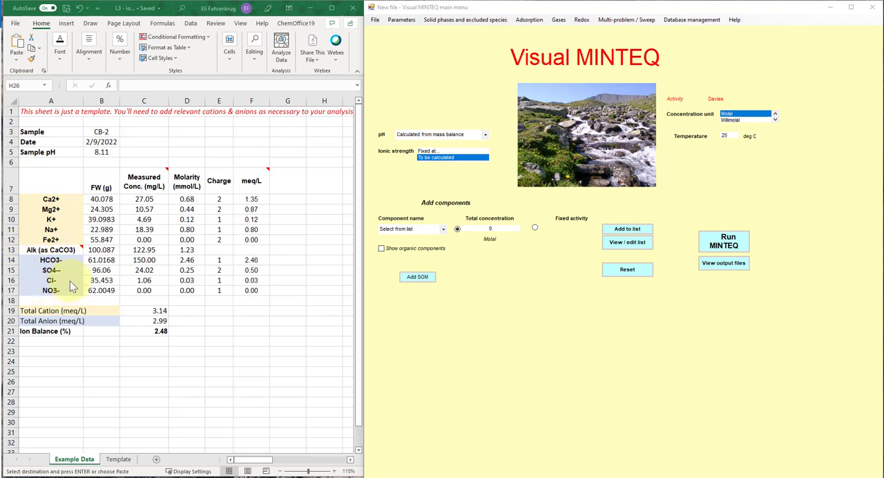
mouse_move(287, 368)
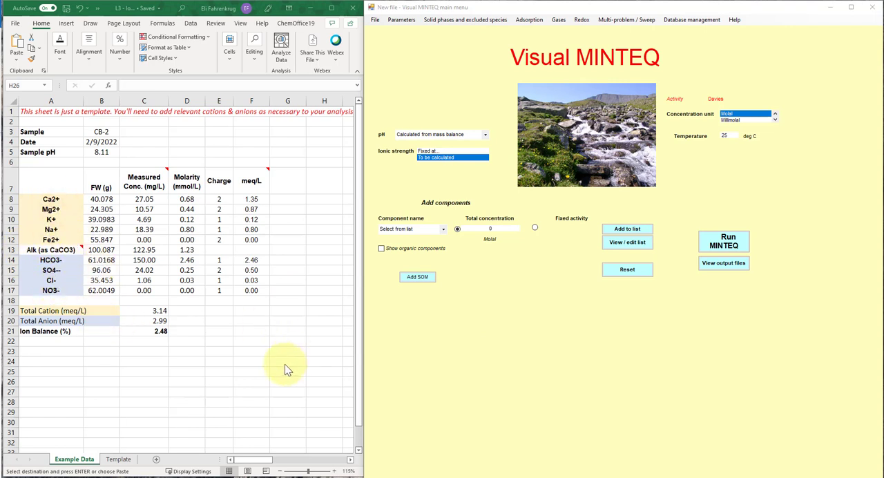
mouse_move(552, 404)
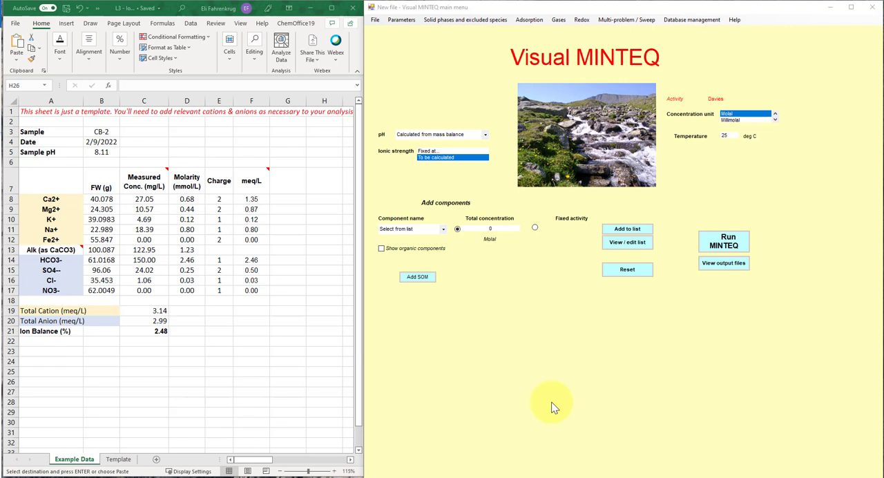
mouse_move(73, 218)
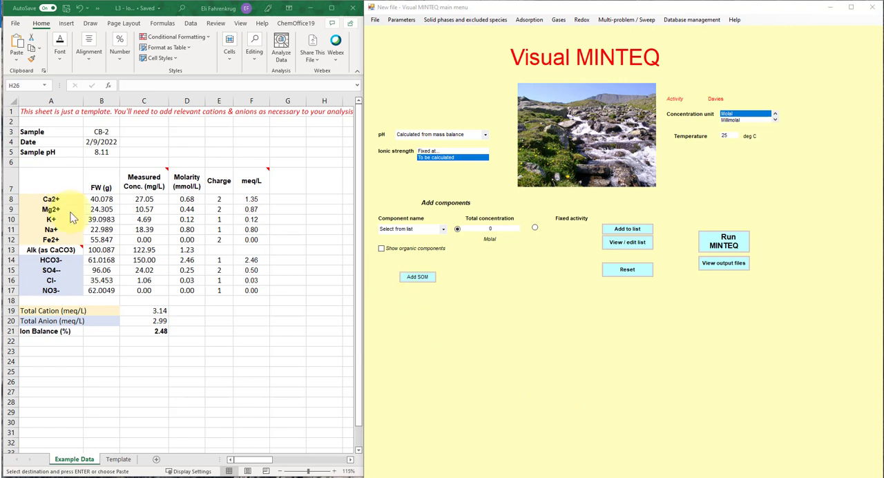
mouse_move(165, 291)
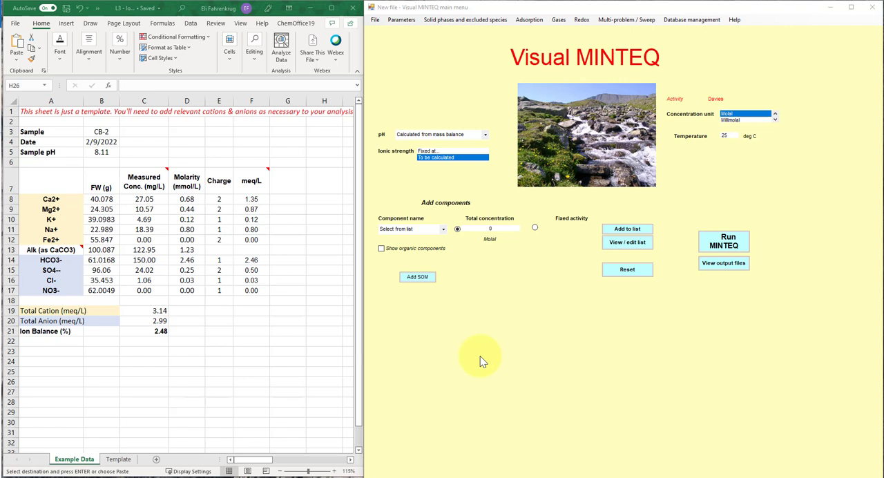
mouse_move(403, 145)
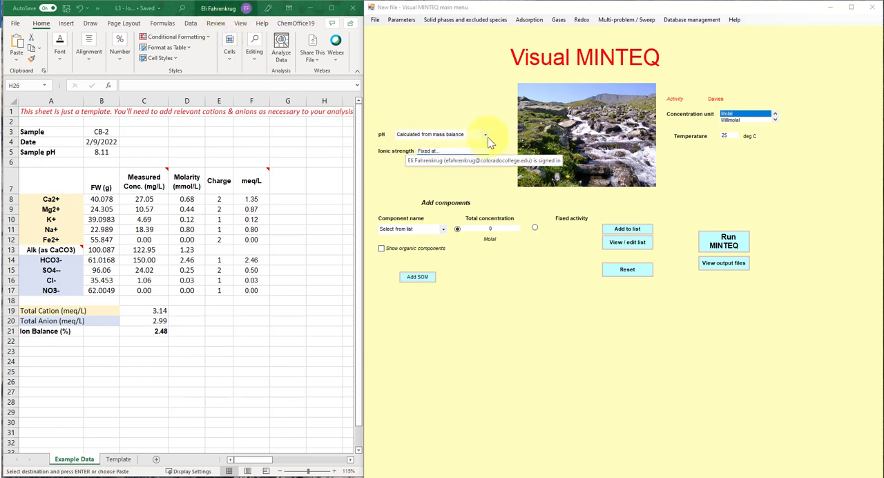
Make the pH fixed rather than calculated, with a value of 8.11
click(485, 134)
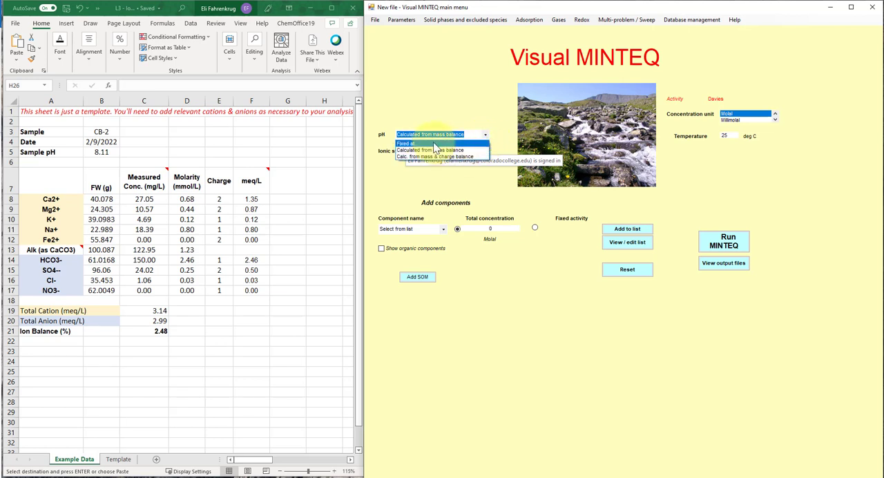
click(406, 143)
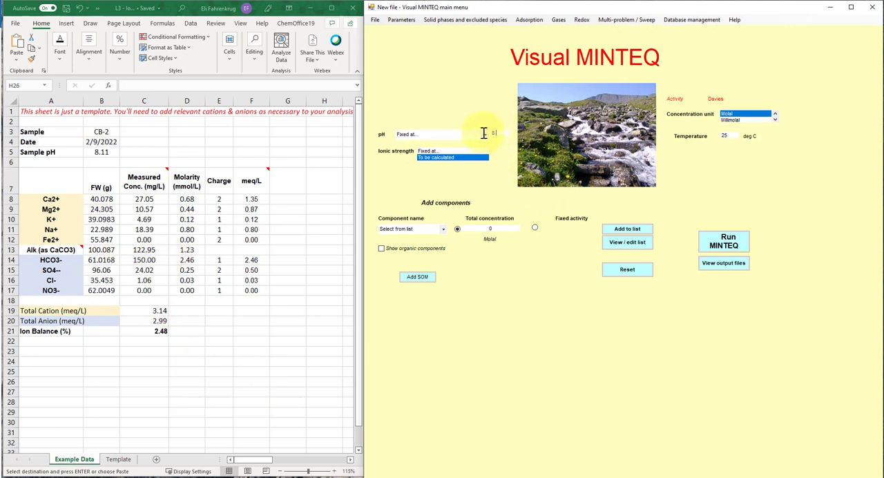
text(8.11)
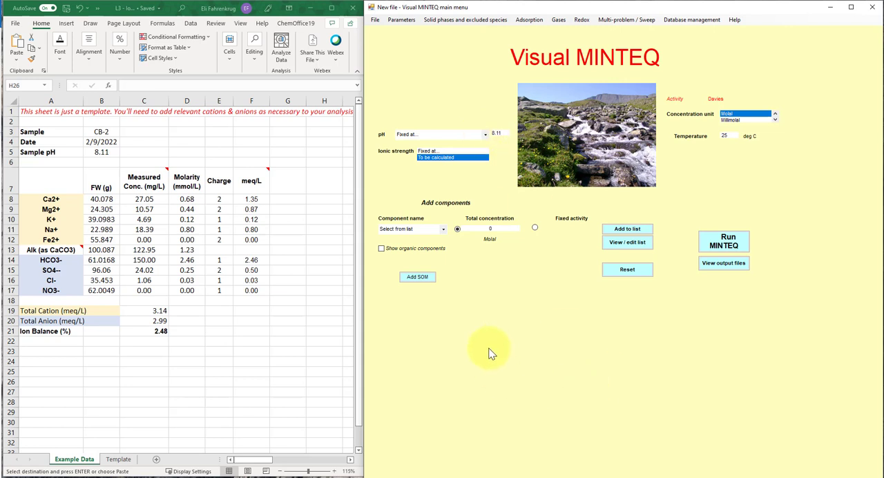
mouse_move(358, 174)
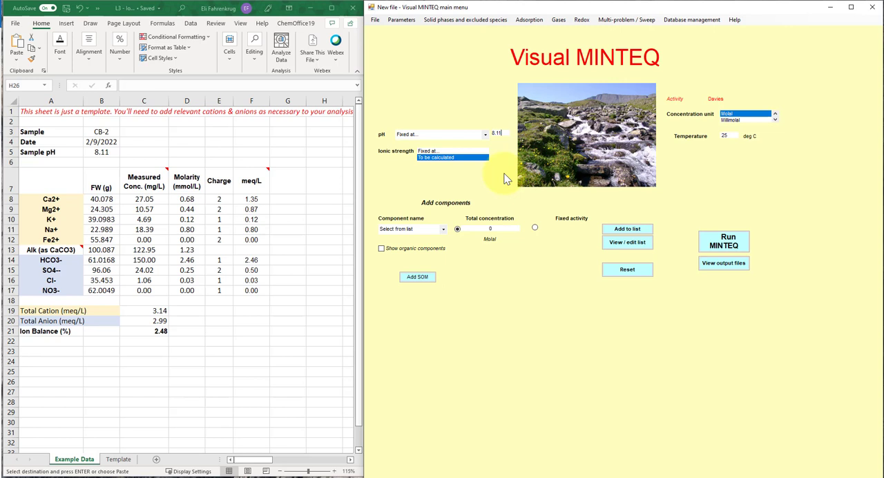
mouse_move(517, 355)
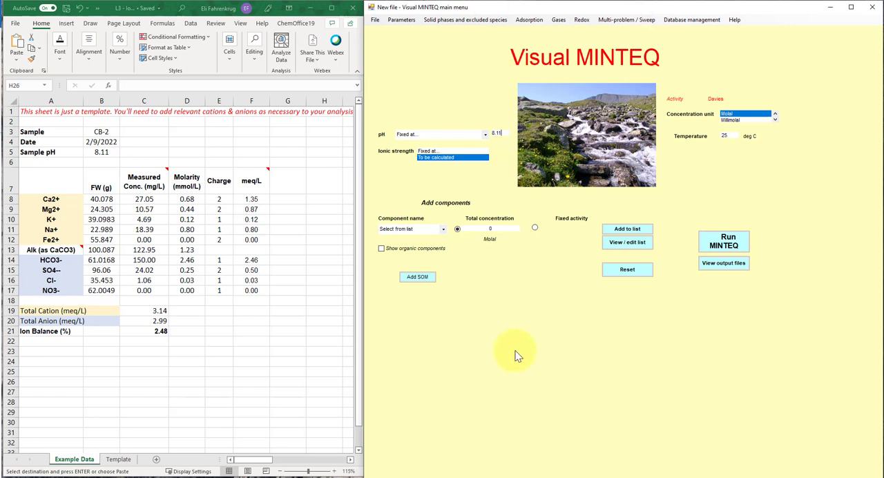
mouse_move(386, 160)
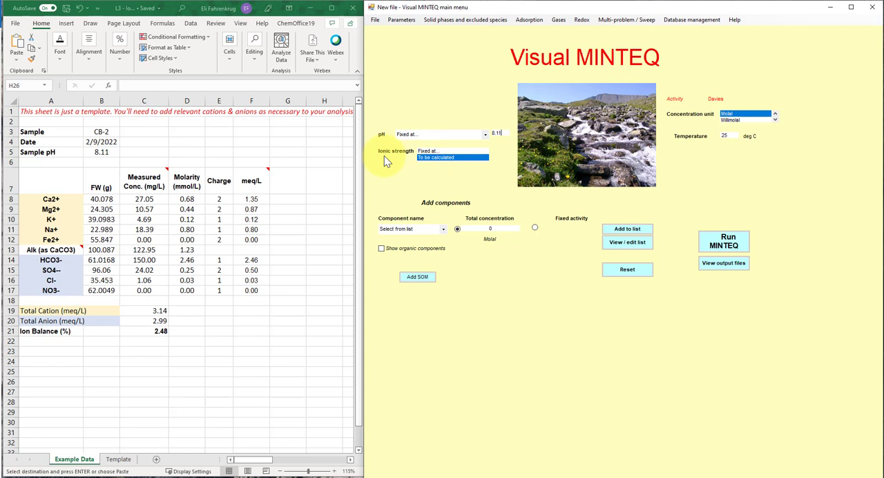
mouse_move(378, 139)
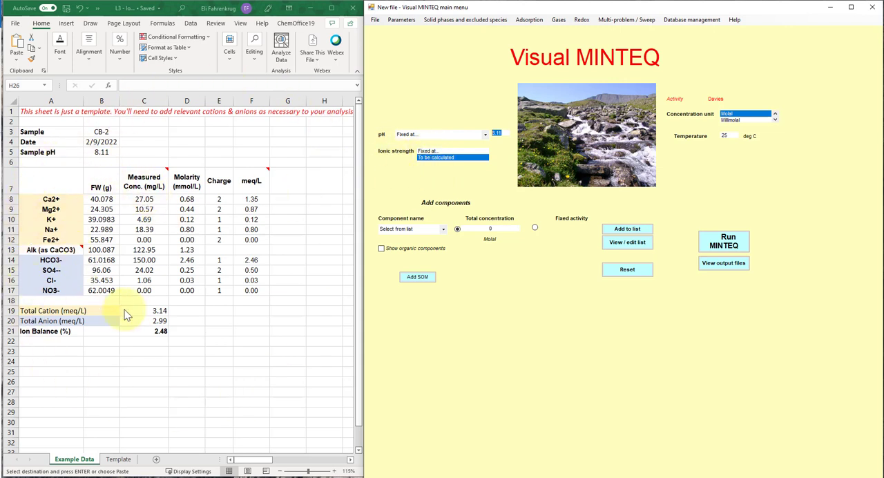
mouse_move(88, 307)
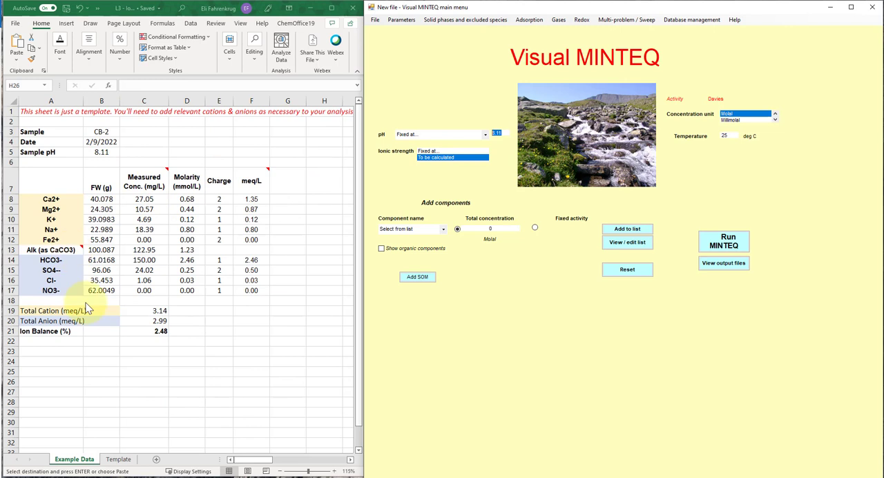
mouse_move(463, 338)
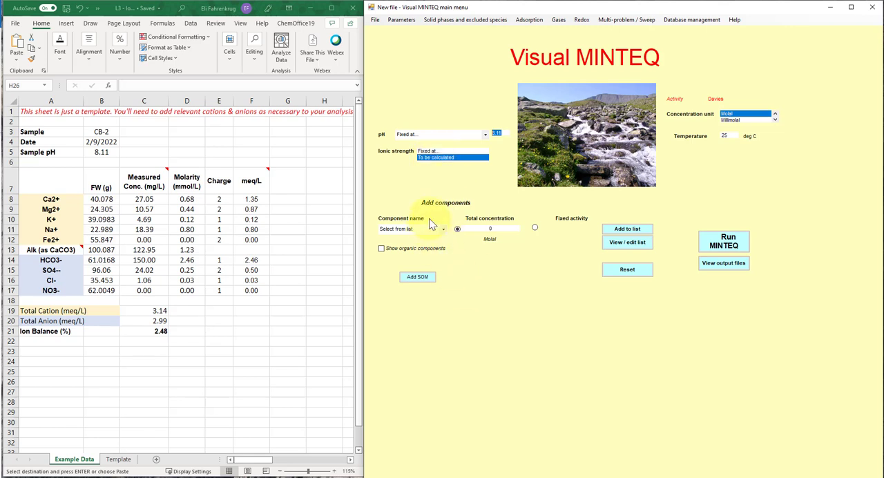
mouse_move(522, 360)
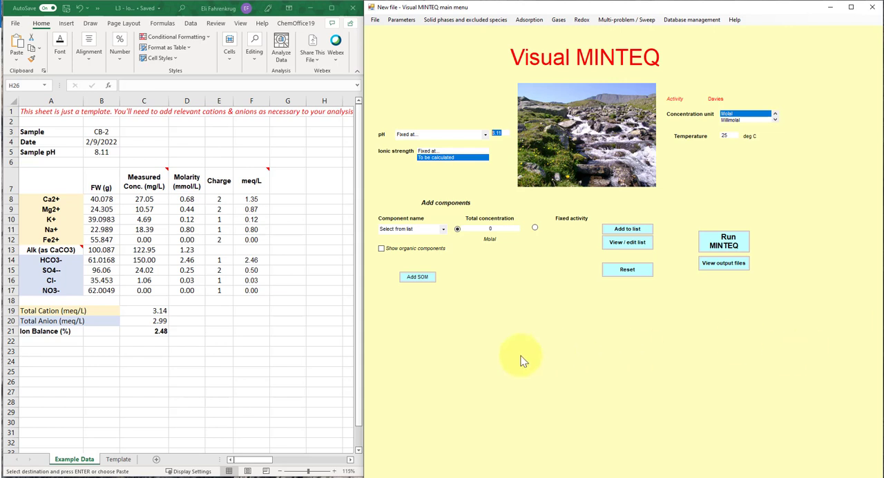
mouse_move(529, 338)
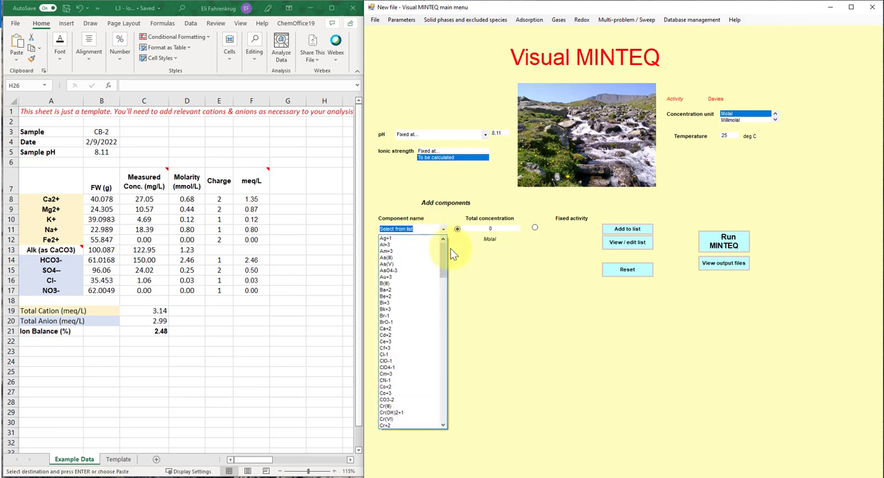
Browse the Component name list, close it, and choose mg/l as the concentration unit
scroll(down, 3)
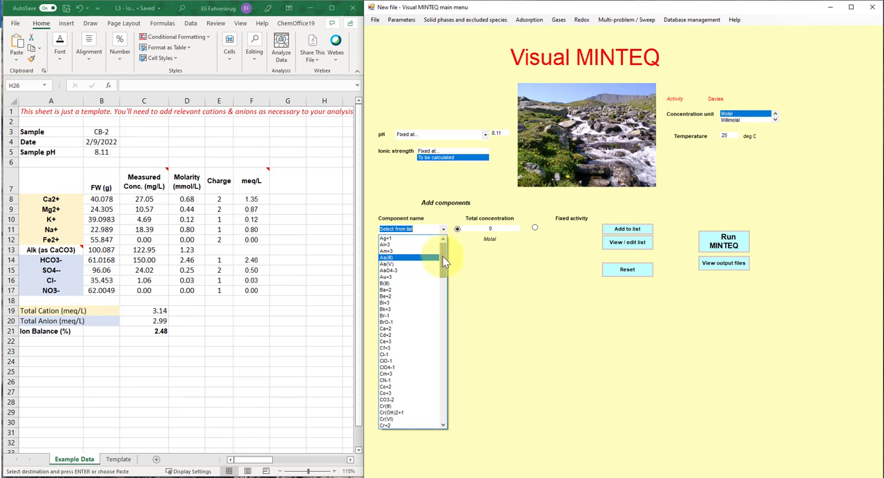
scroll(down, 3)
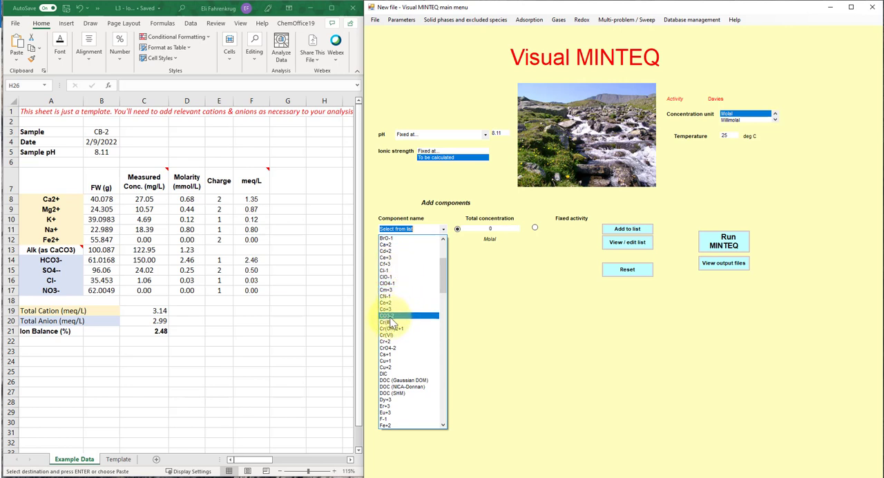
click(396, 321)
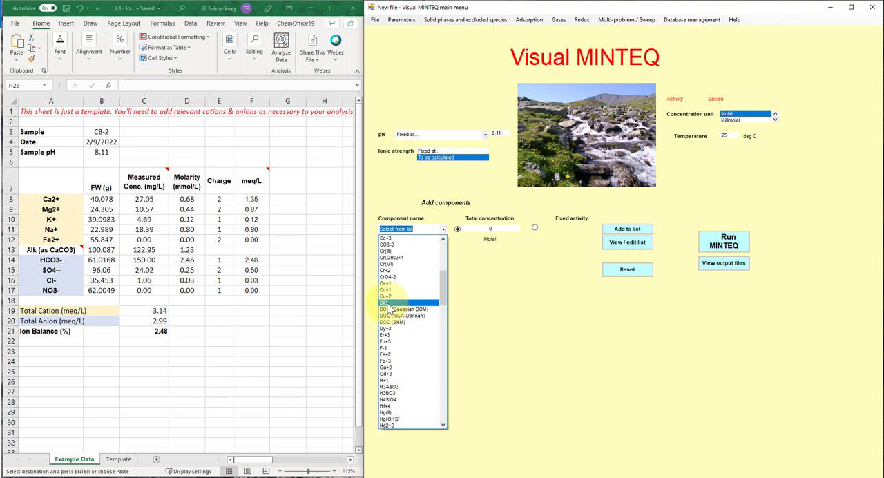
mouse_move(390, 308)
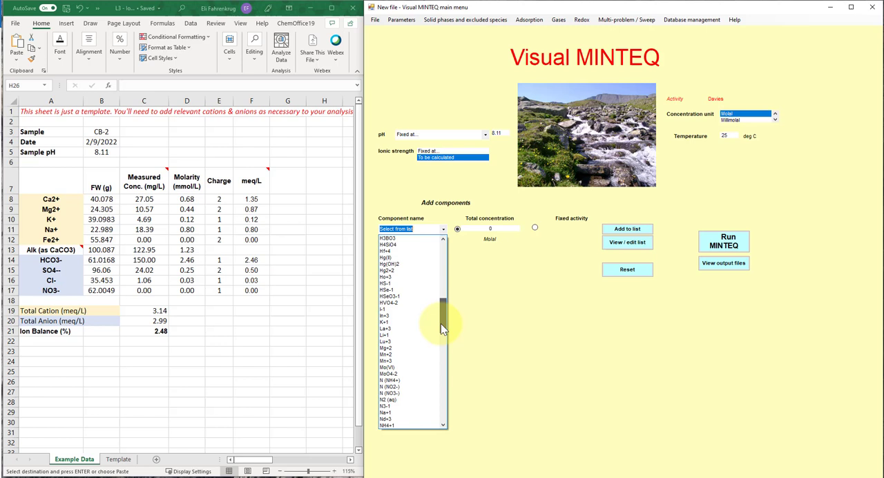
scroll(down, 3)
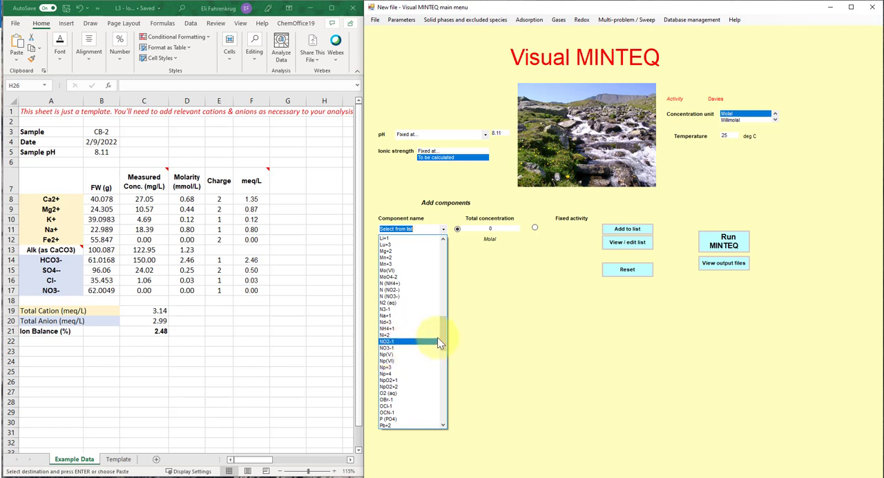
scroll(down, 3)
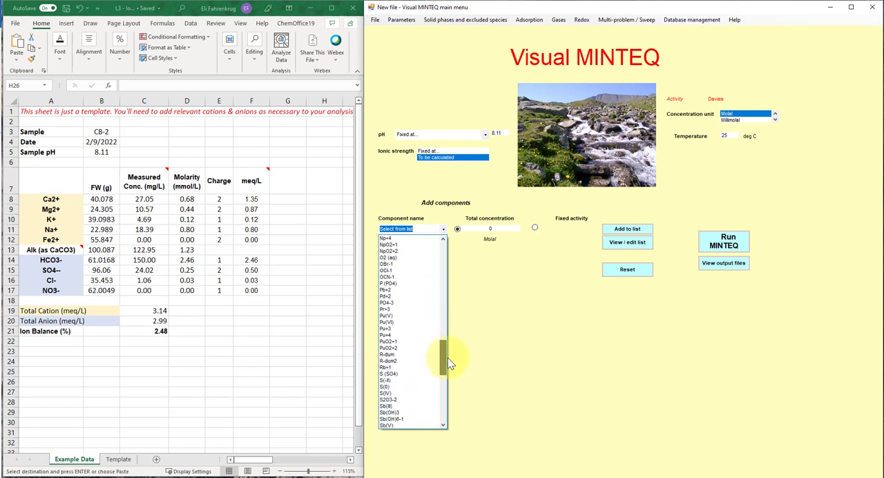
scroll(down, 3)
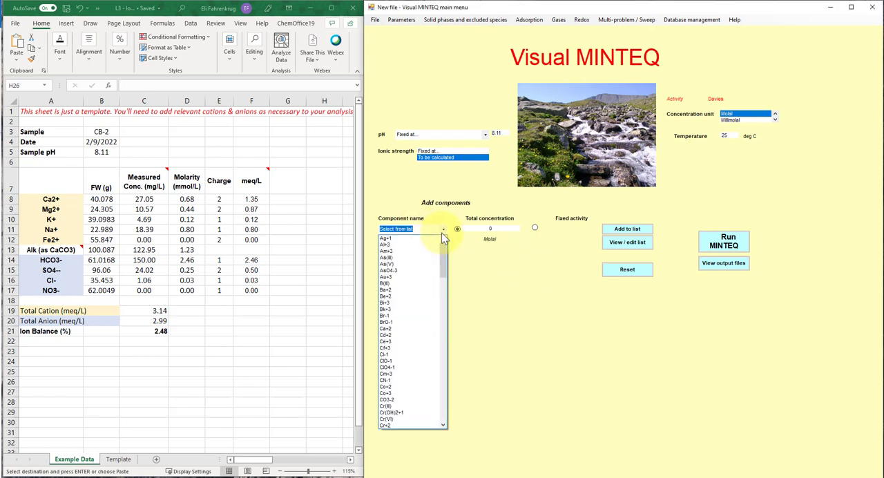
click(443, 228)
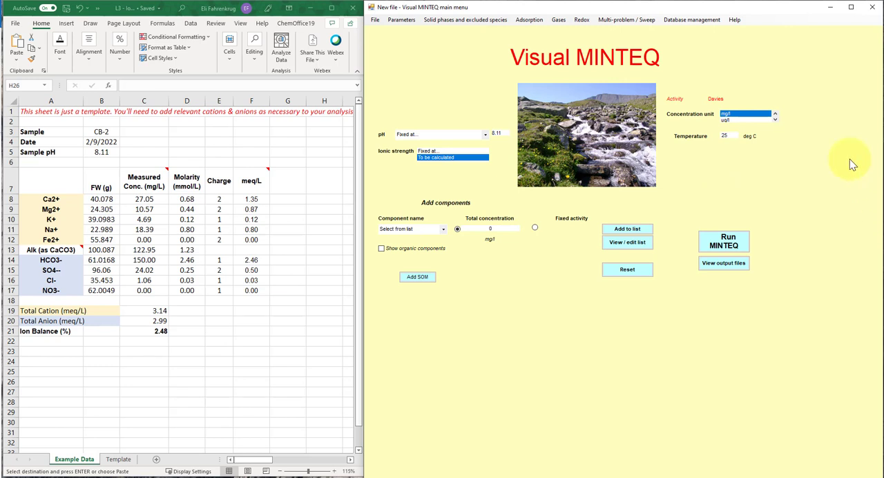
mouse_move(773, 177)
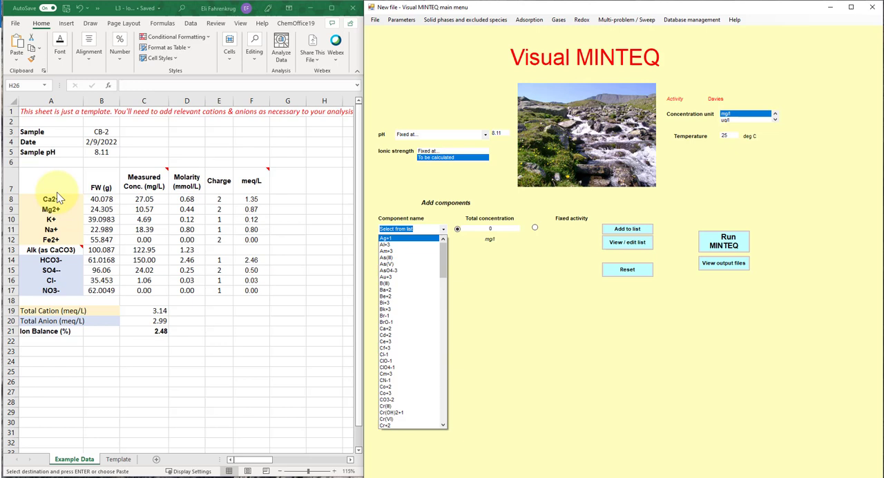
Choose Ca+2 as the component and enter a total concentration of 27.05
scroll(down, 3)
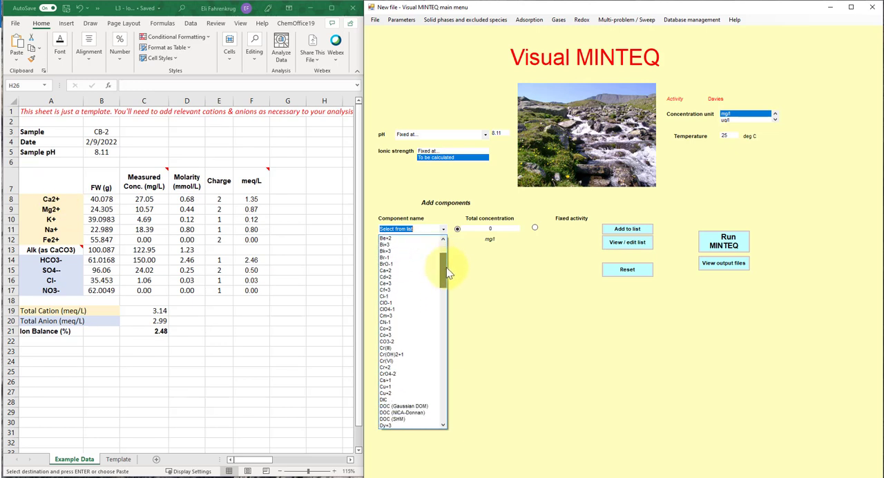
click(386, 269)
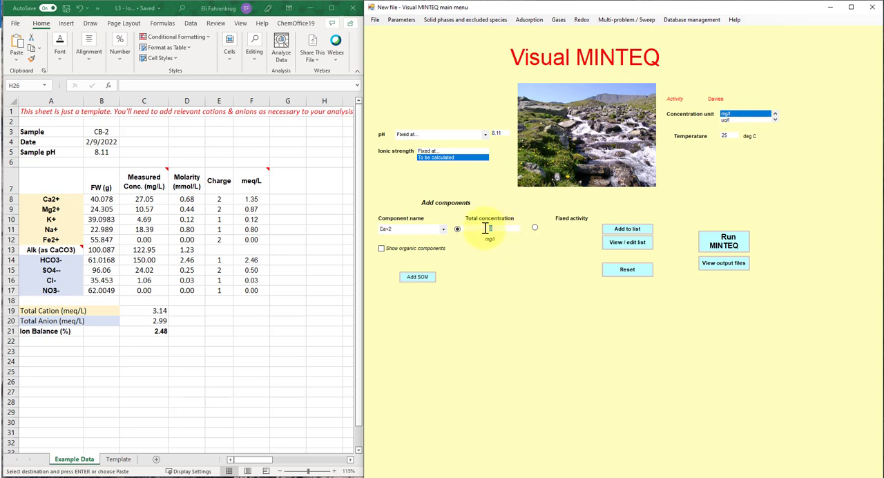
text(27.05)
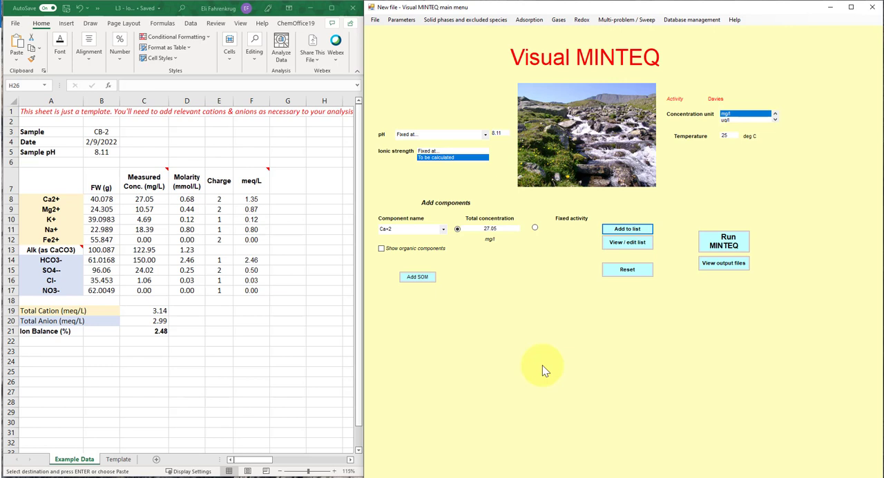
mouse_move(627, 241)
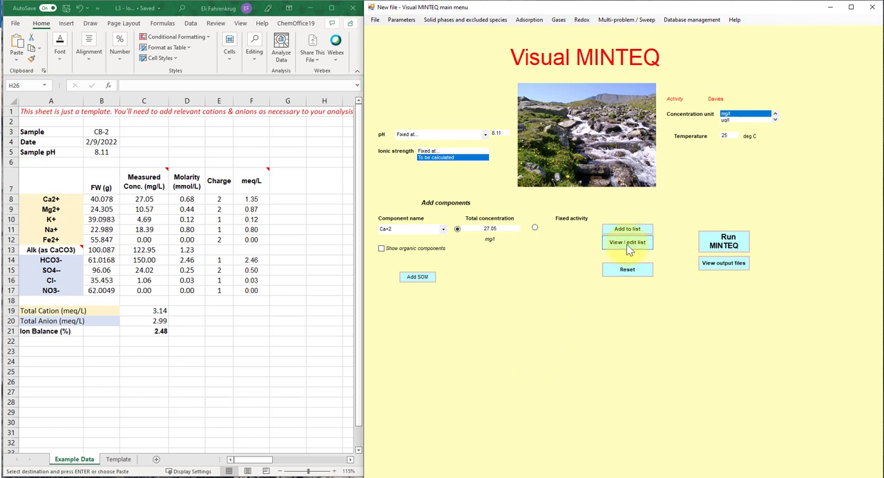
Review the added components and fixed species, then reopen the component list
click(627, 241)
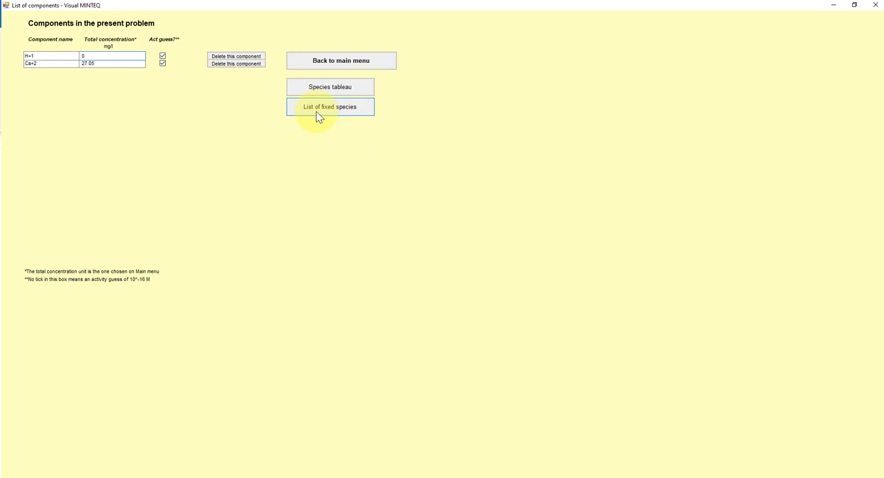
click(329, 106)
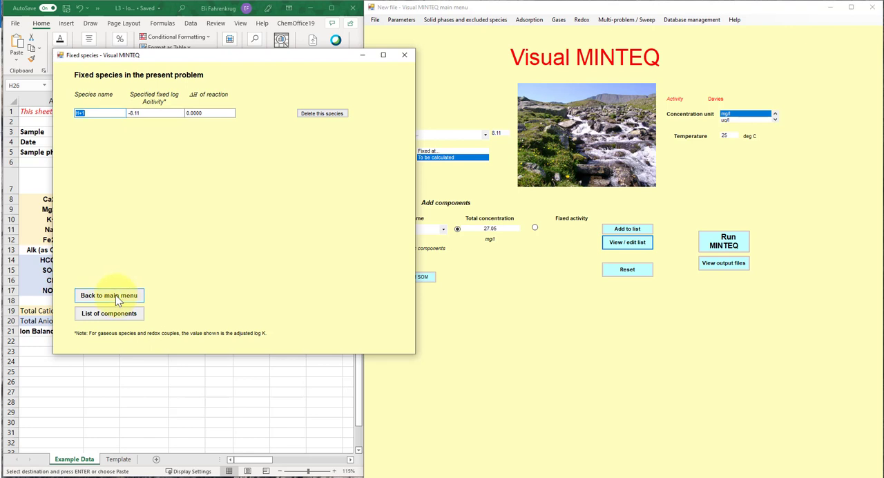
click(109, 295)
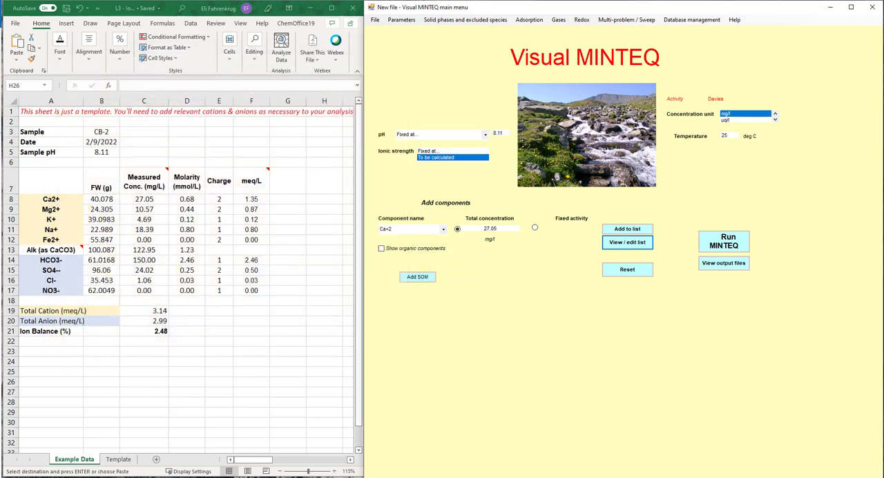
click(625, 242)
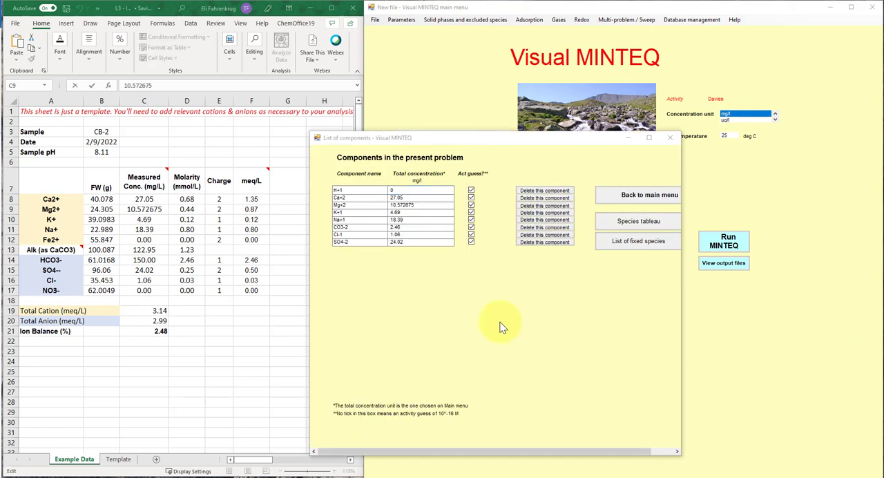
mouse_move(406, 243)
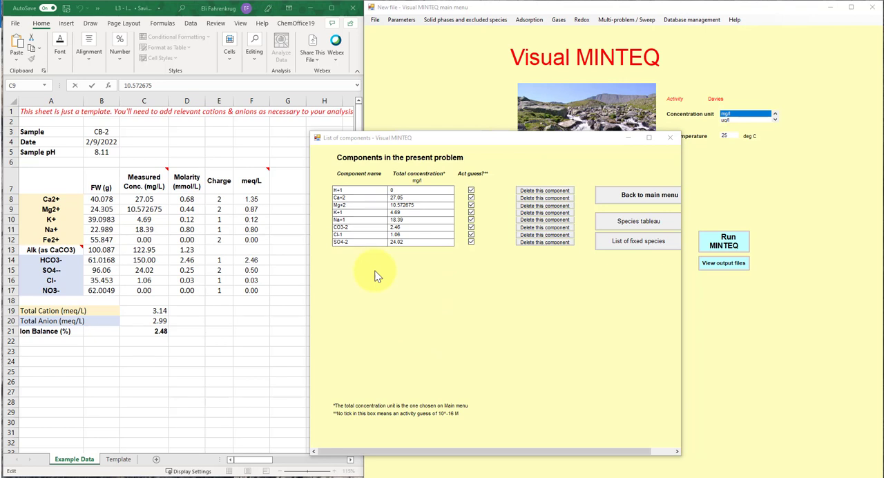
mouse_move(422, 254)
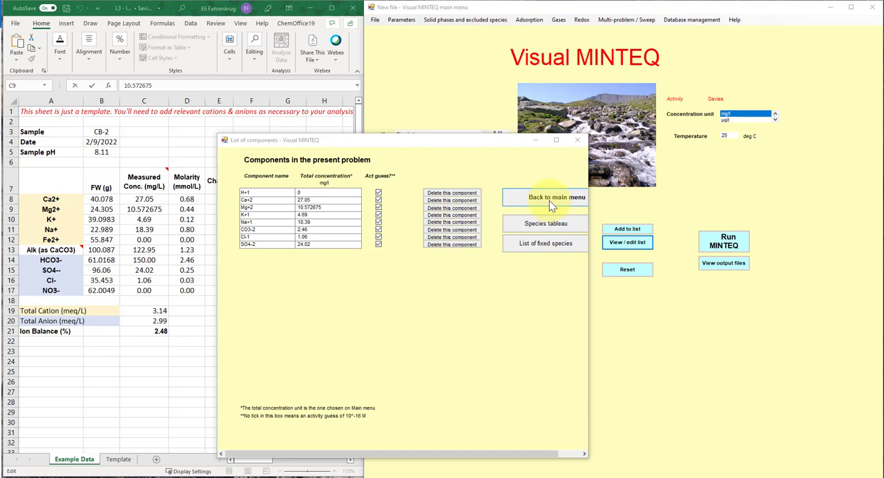
Return to the main menu and run MINTEQ on the water sample
click(556, 197)
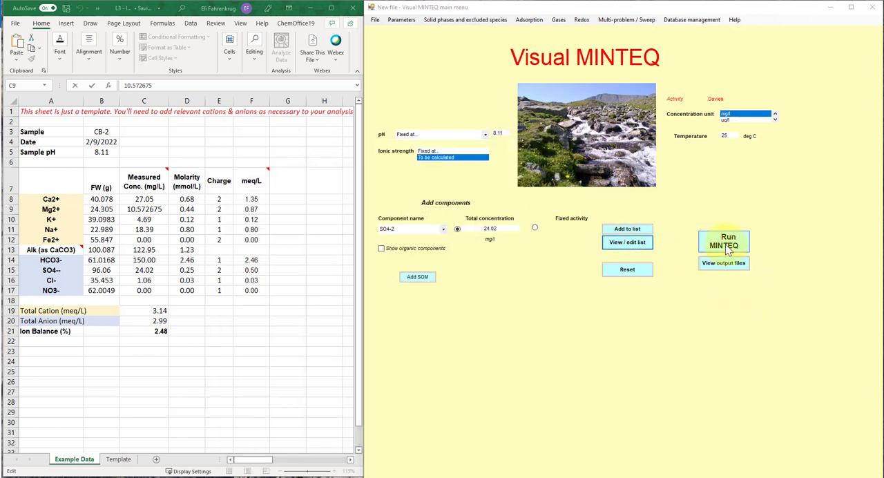
click(723, 241)
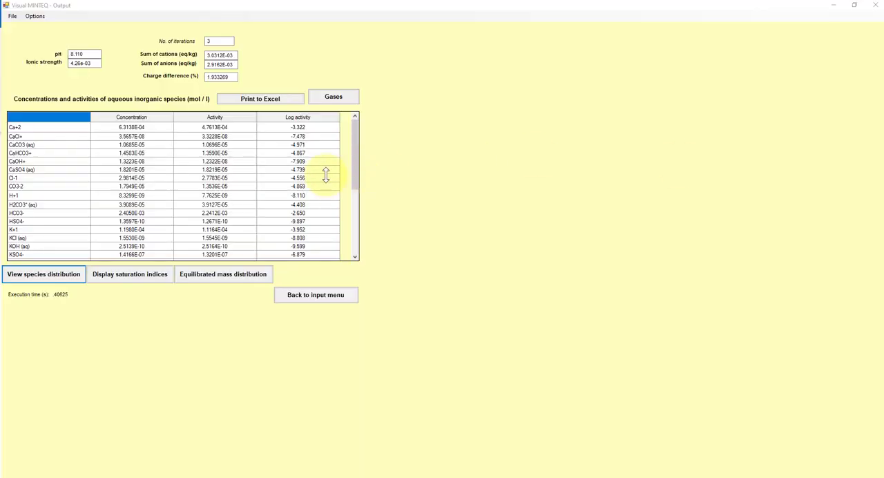
mouse_move(452, 287)
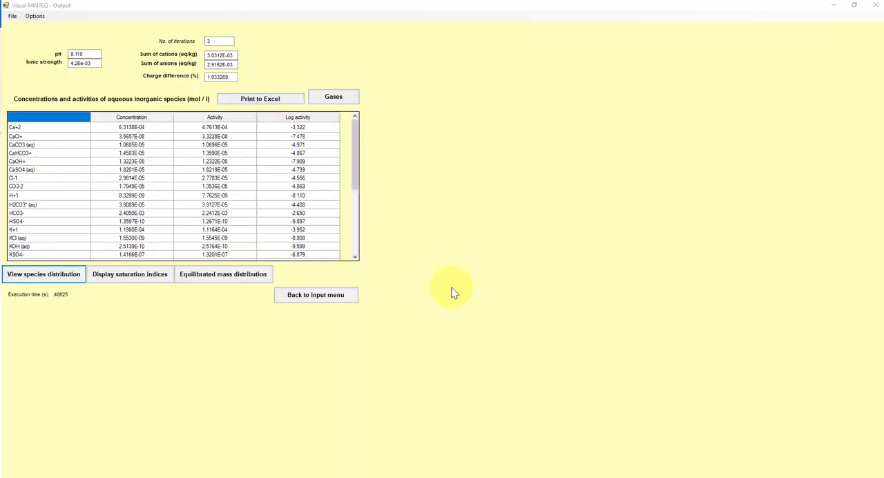
mouse_move(378, 277)
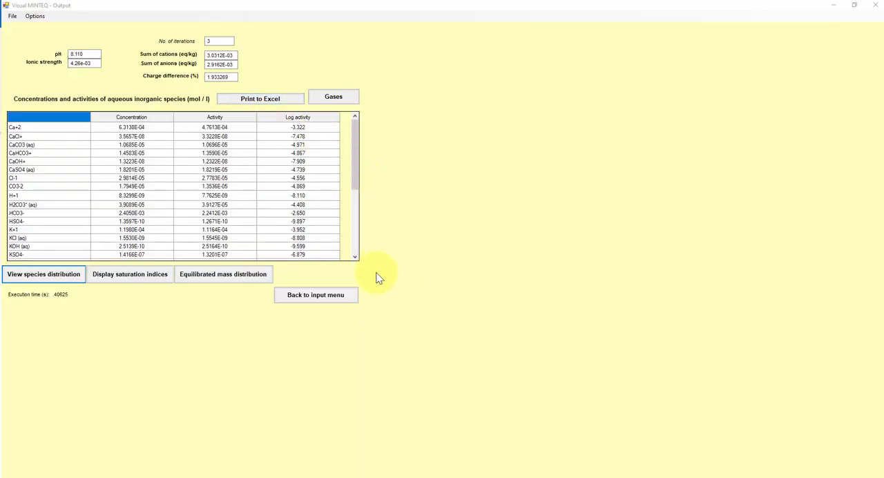
mouse_move(408, 266)
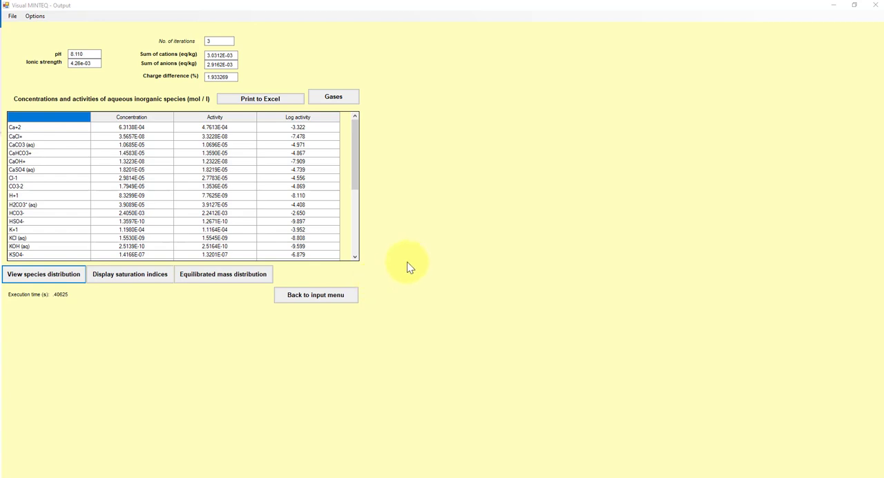
mouse_move(394, 304)
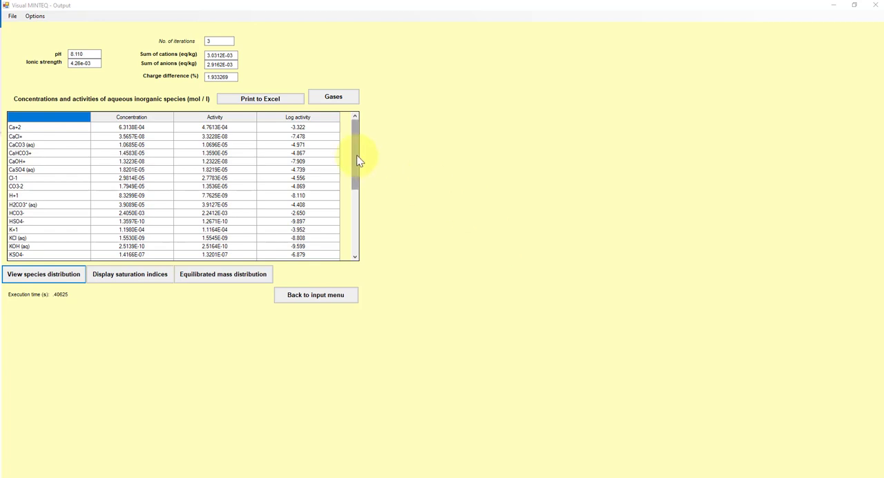
mouse_move(404, 162)
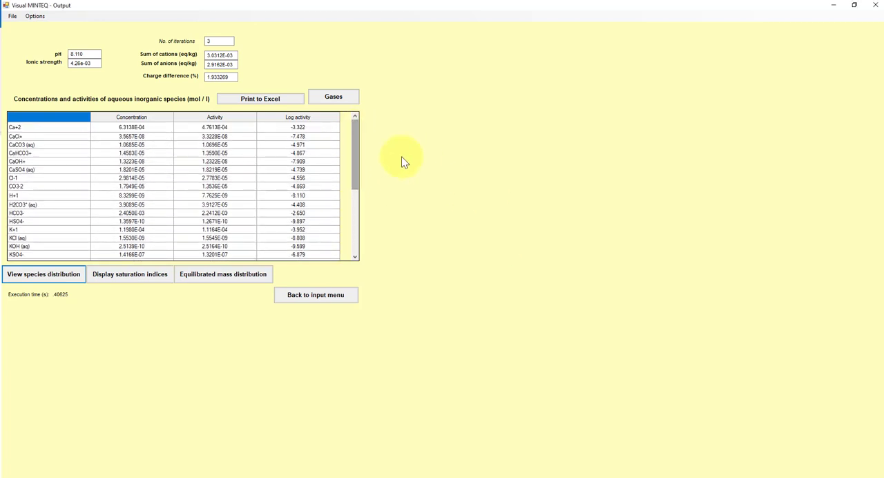
mouse_move(74, 168)
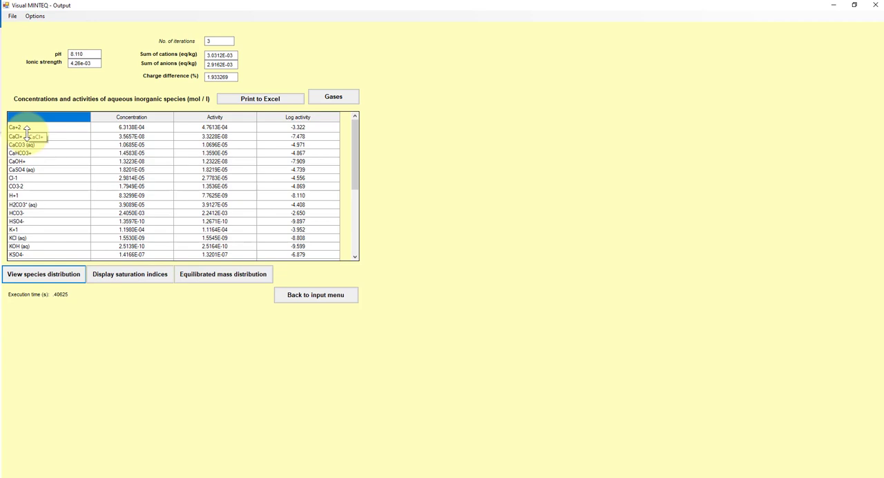
scroll(down, 3)
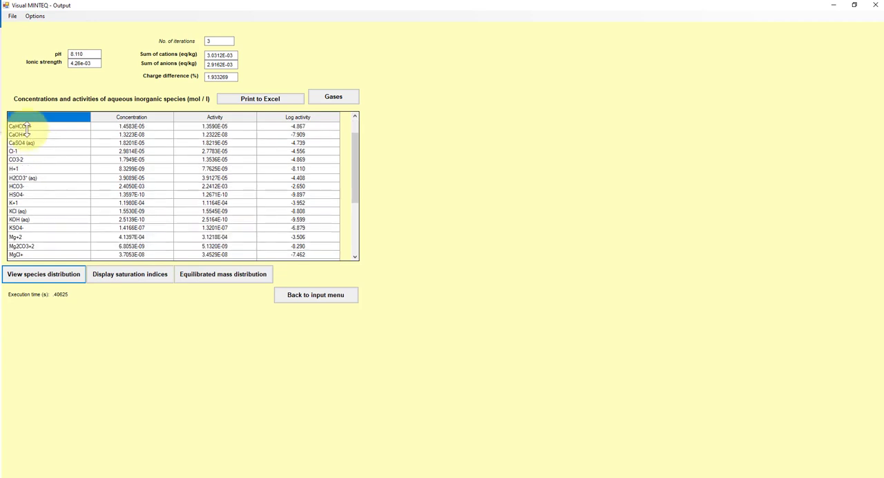
scroll(down, 3)
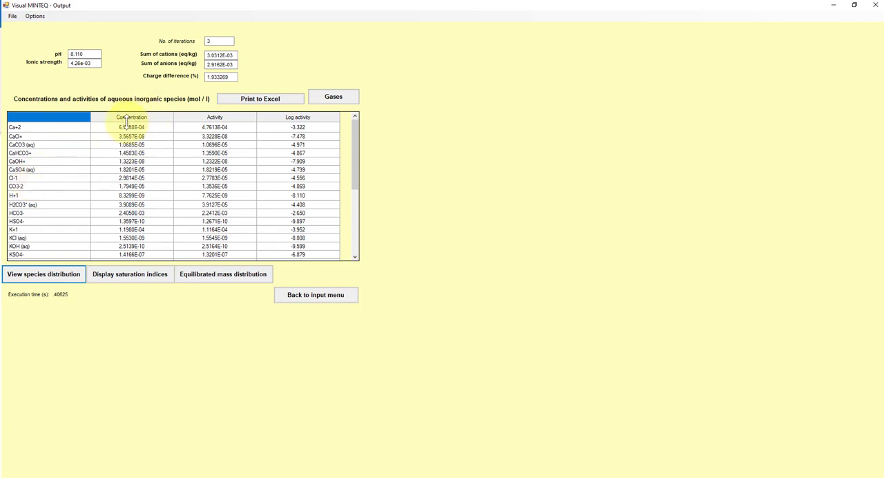
scroll(down, 3)
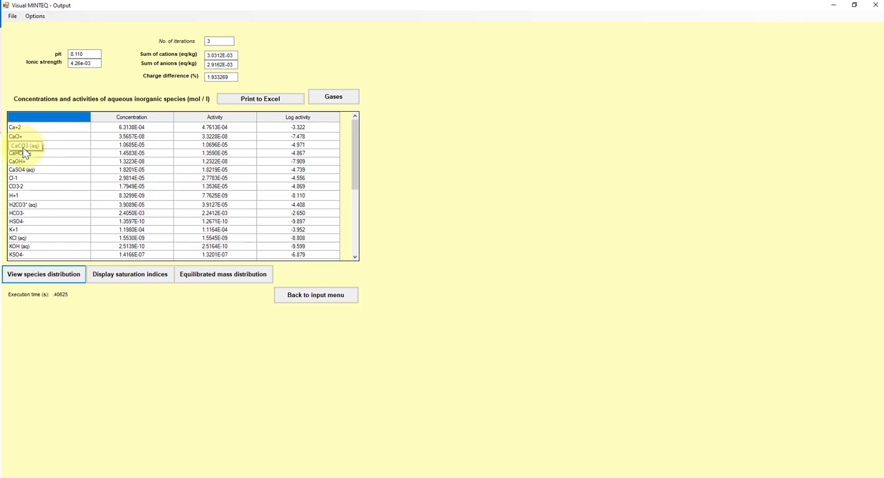
mouse_move(26, 153)
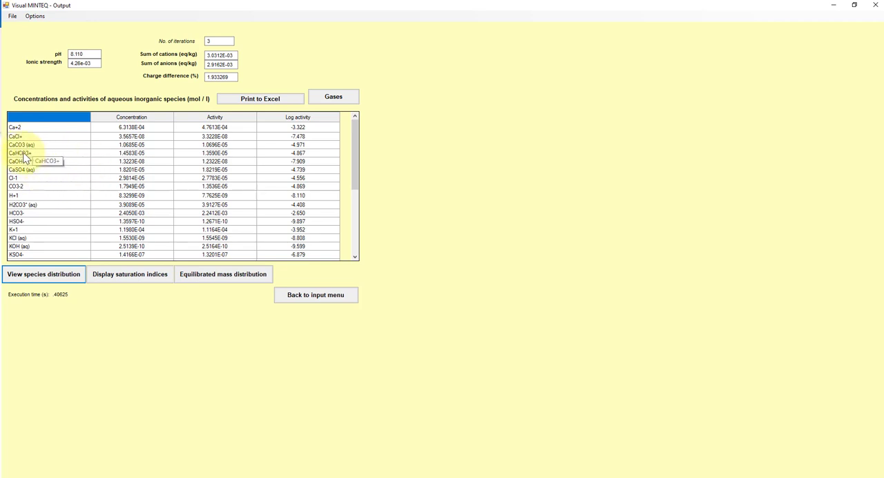
mouse_move(48, 150)
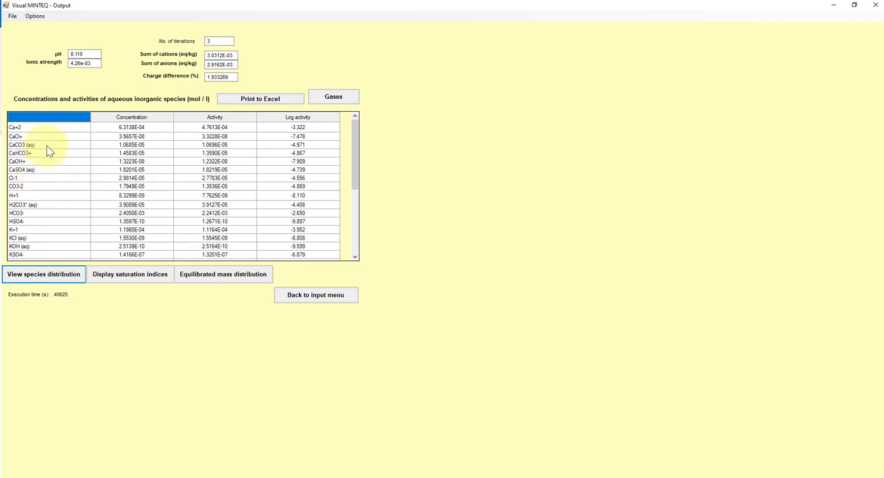
scroll(down, 3)
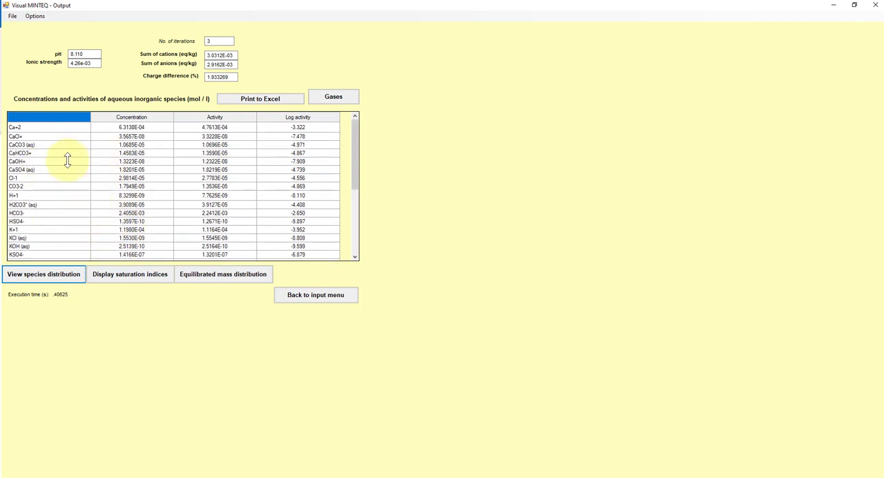
mouse_move(44, 183)
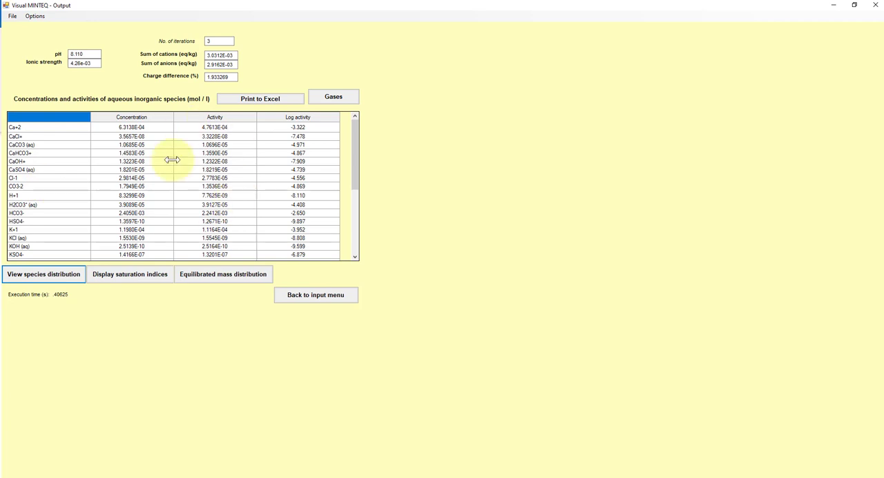
mouse_move(261, 211)
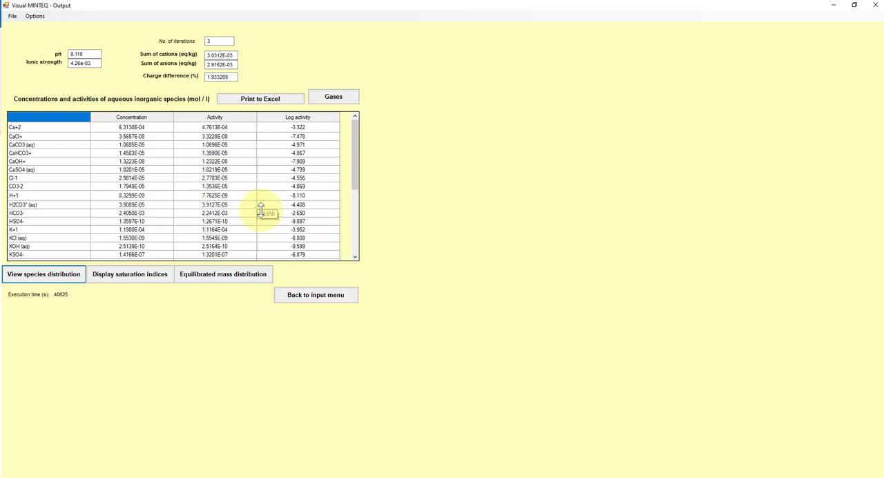
mouse_move(366, 210)
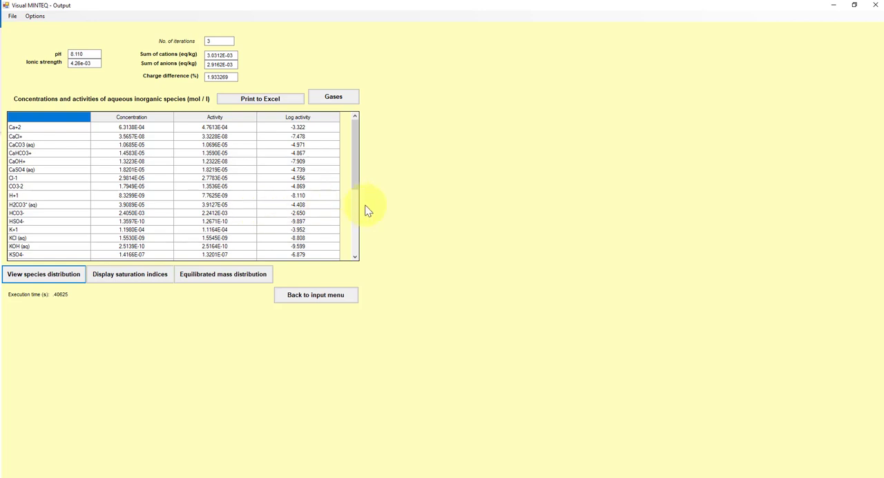
click(84, 63)
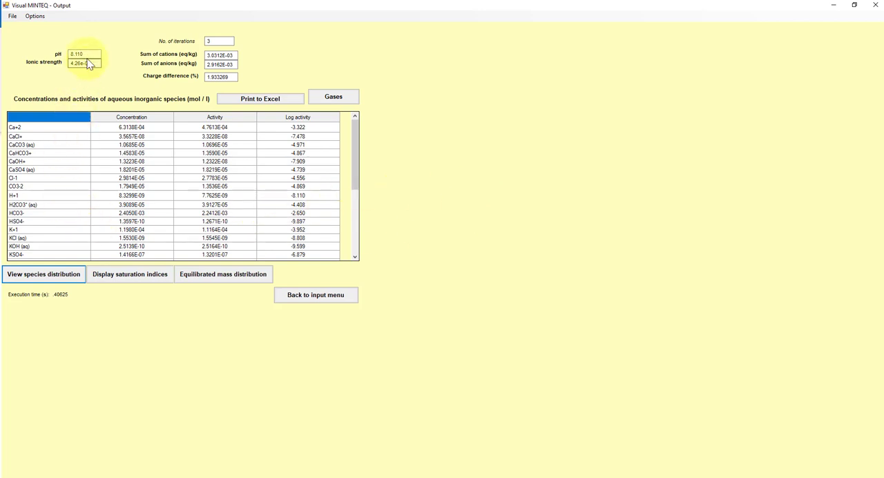
double_click(82, 63)
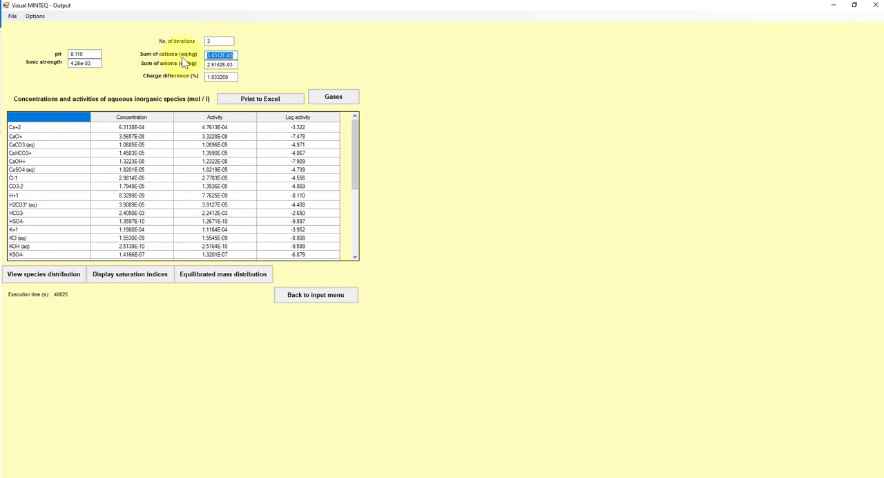
mouse_move(198, 62)
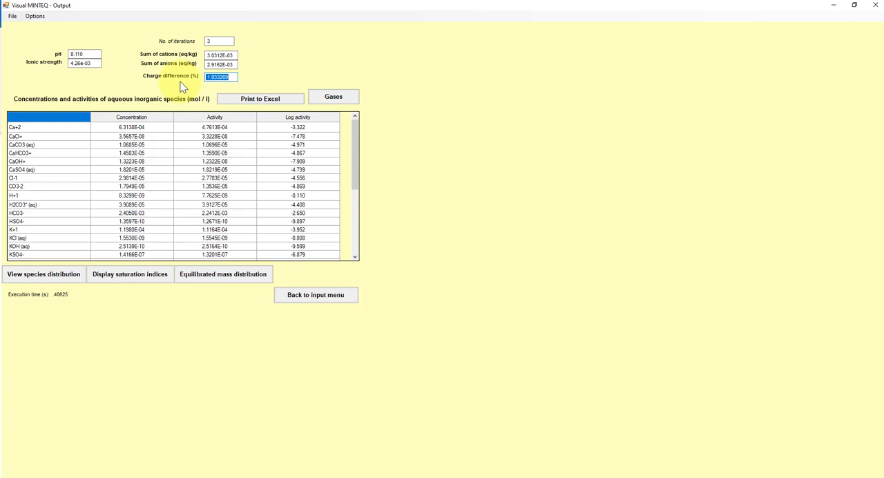
mouse_move(207, 76)
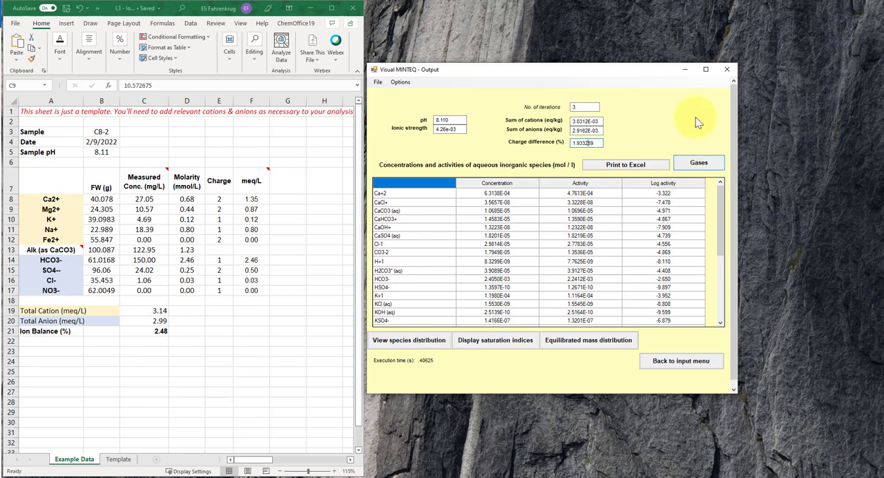
click(705, 69)
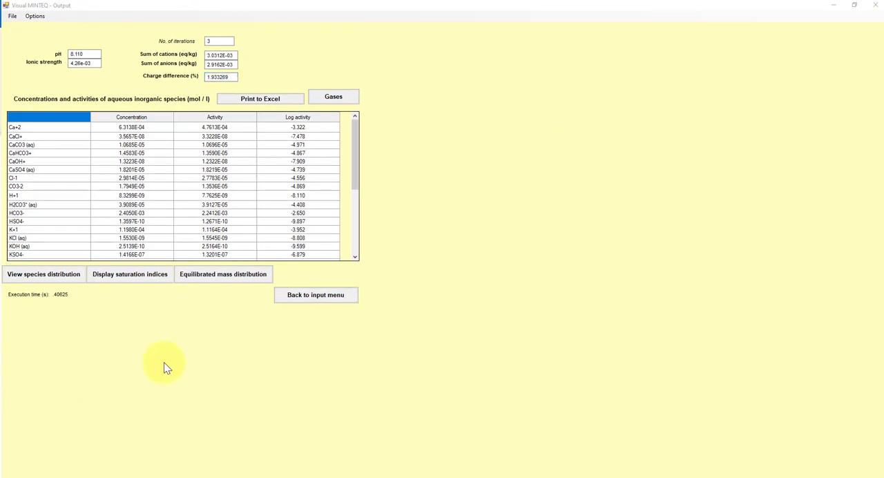
mouse_move(166, 364)
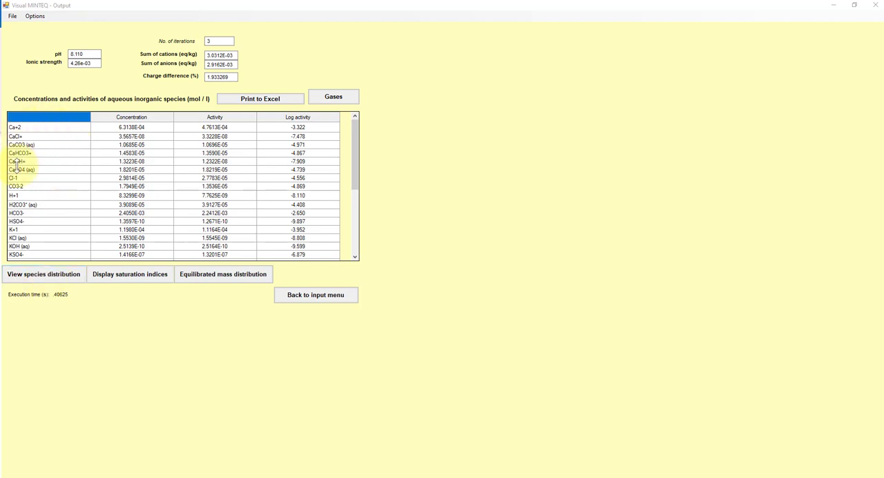
mouse_move(154, 120)
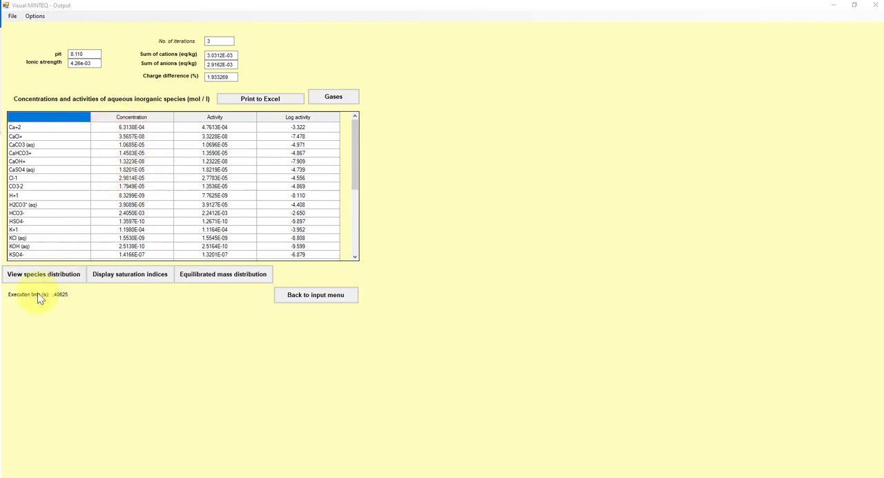
click(43, 274)
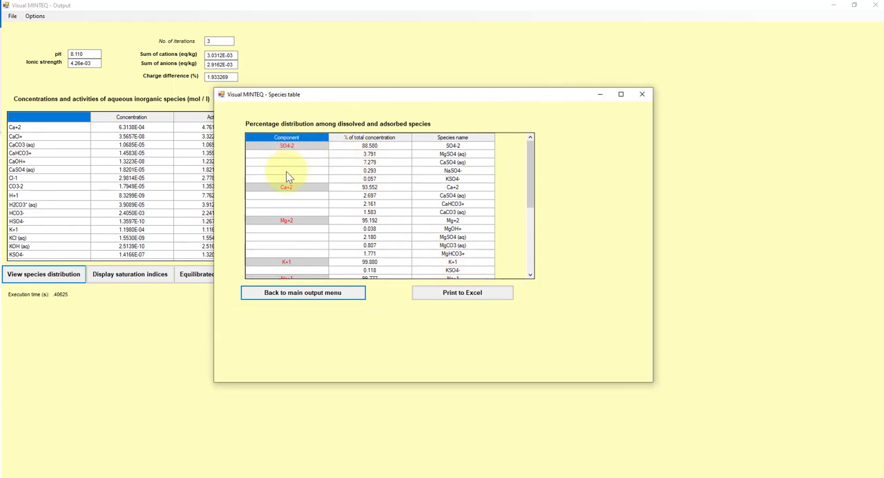
mouse_move(288, 192)
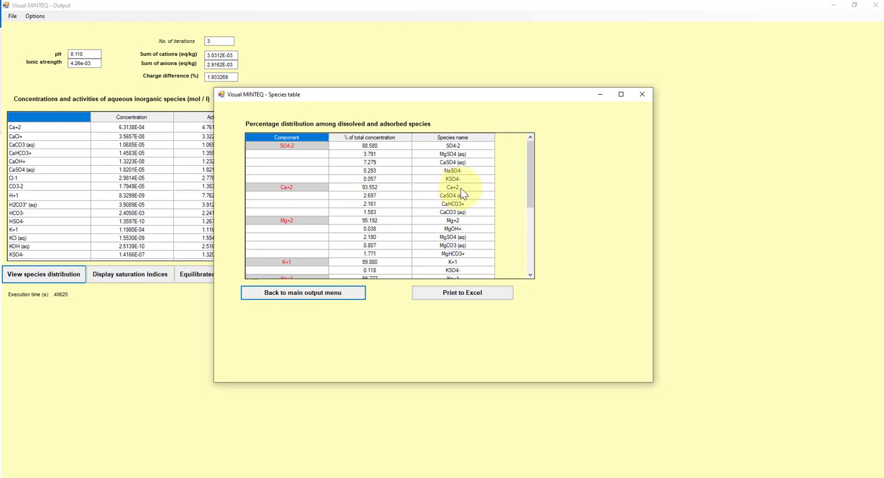
mouse_move(458, 196)
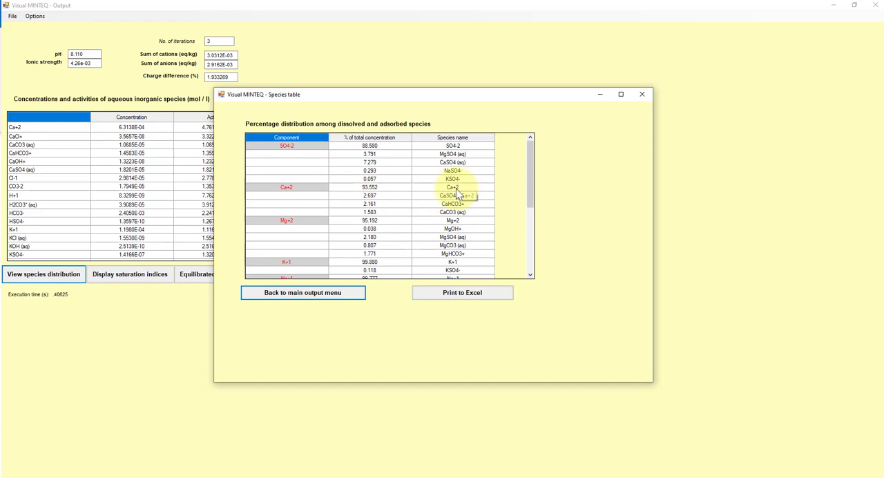
mouse_move(404, 207)
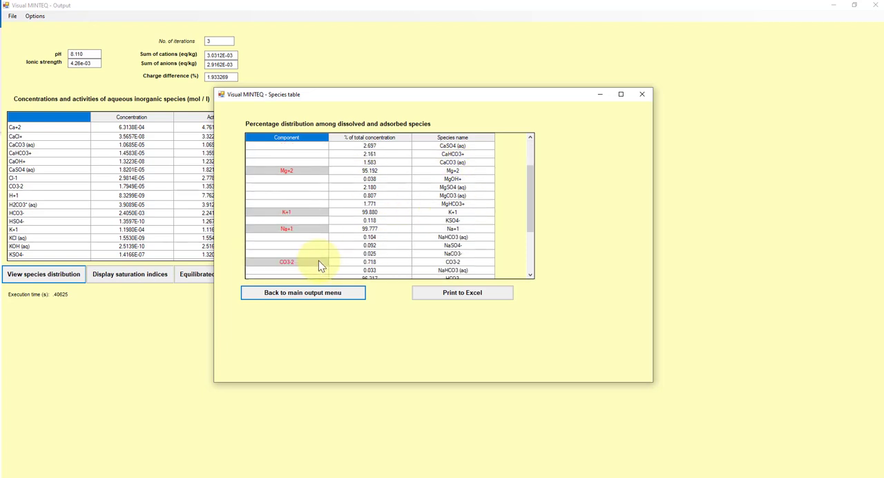
scroll(down, 3)
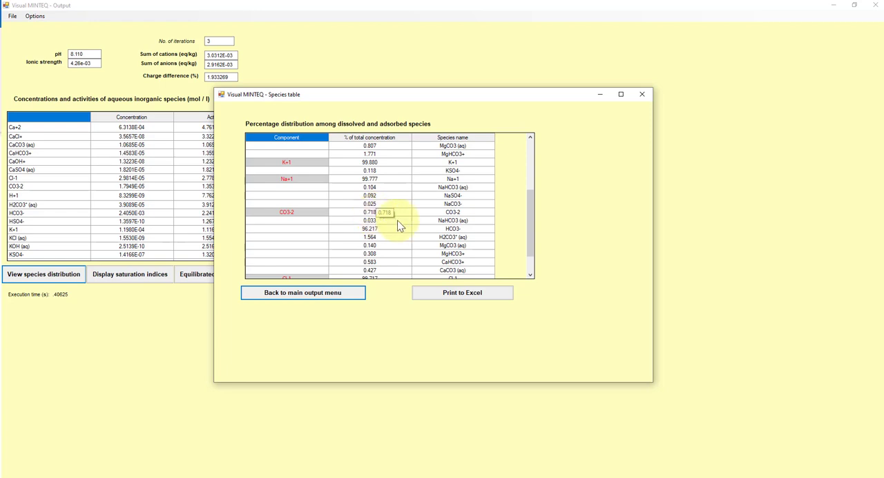
mouse_move(379, 217)
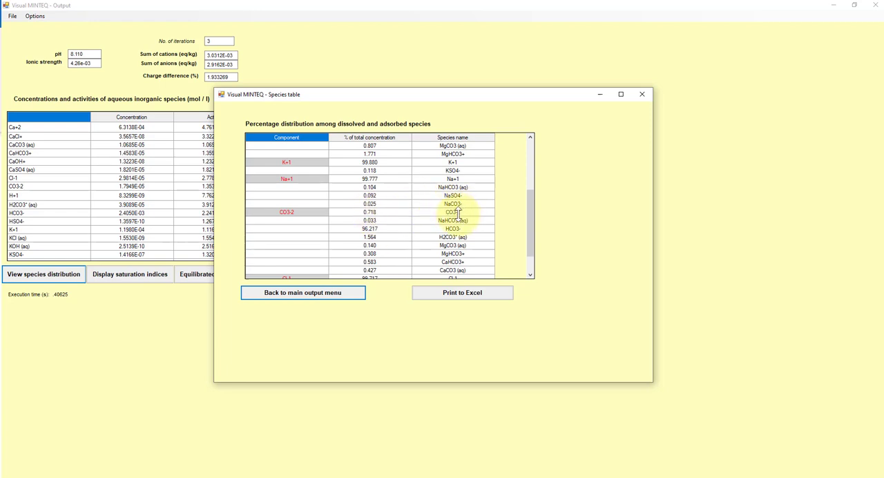
mouse_move(458, 213)
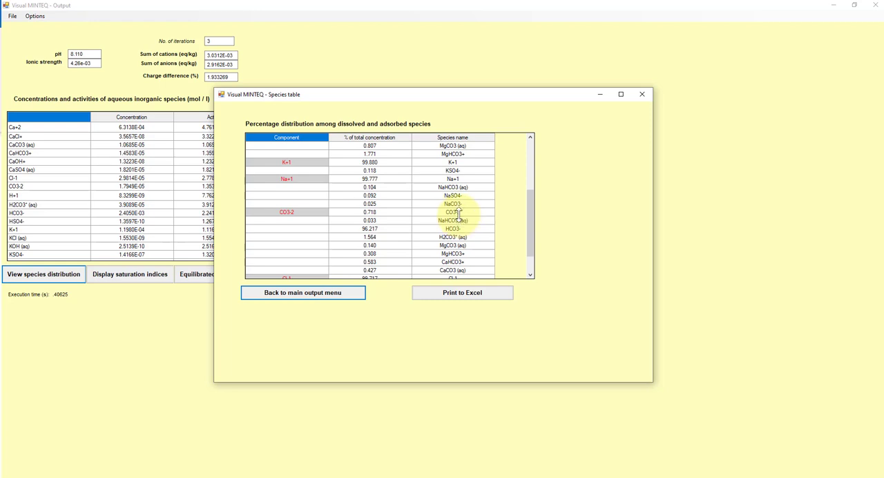
mouse_move(366, 229)
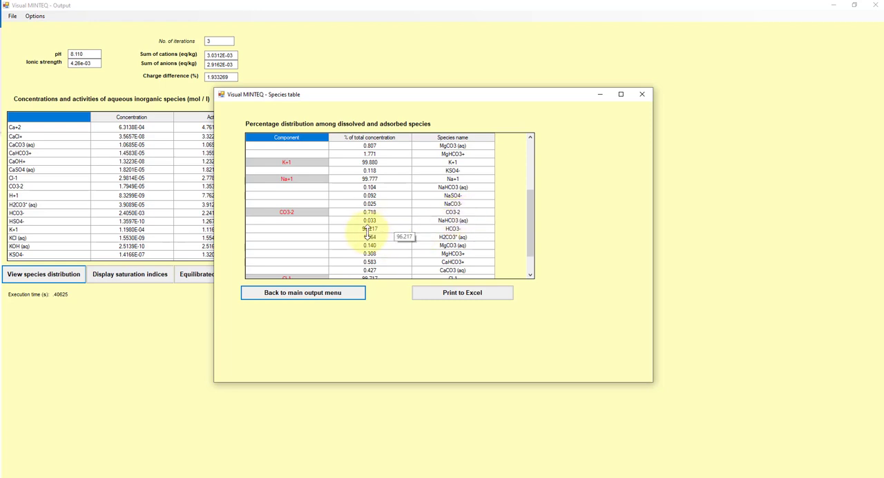
mouse_move(458, 233)
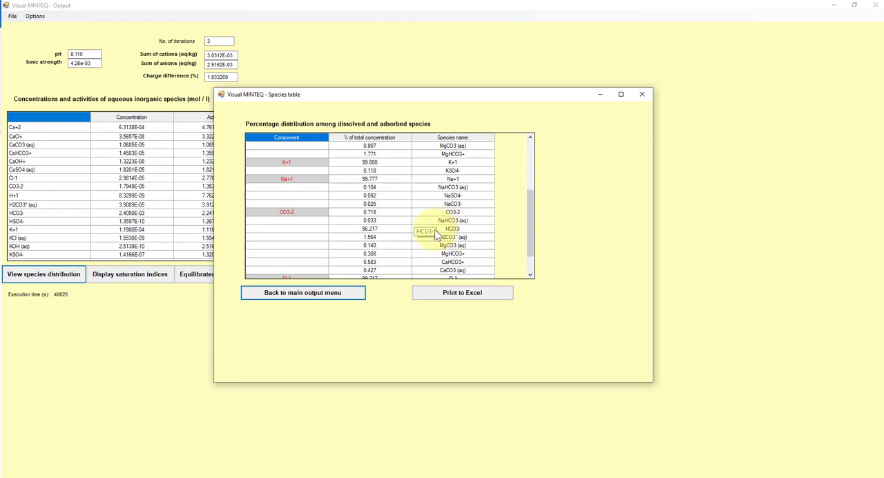
mouse_move(315, 408)
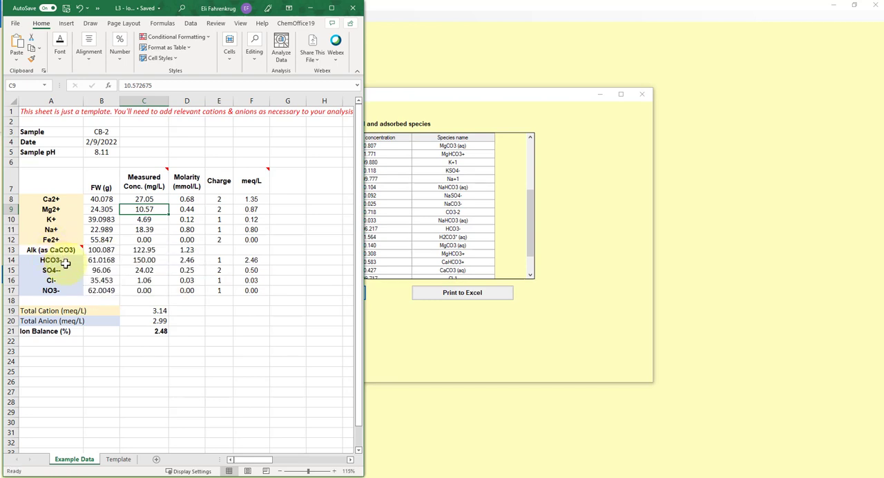
mouse_move(69, 261)
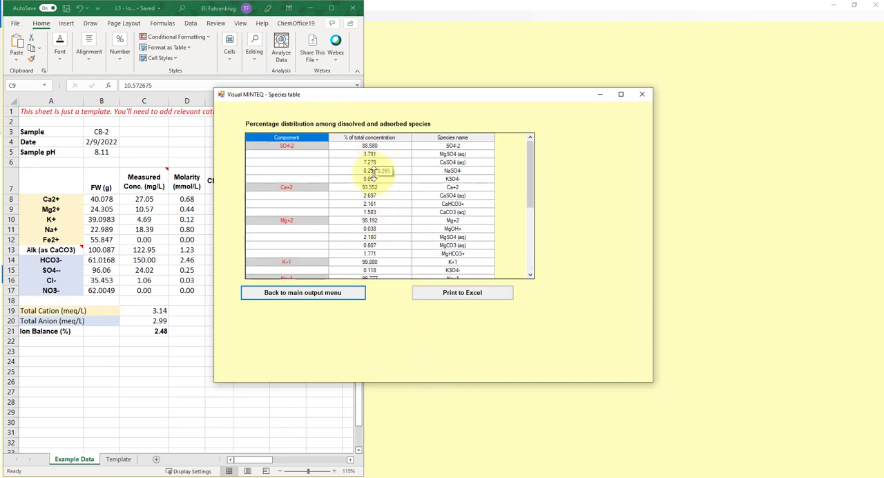
mouse_move(462, 292)
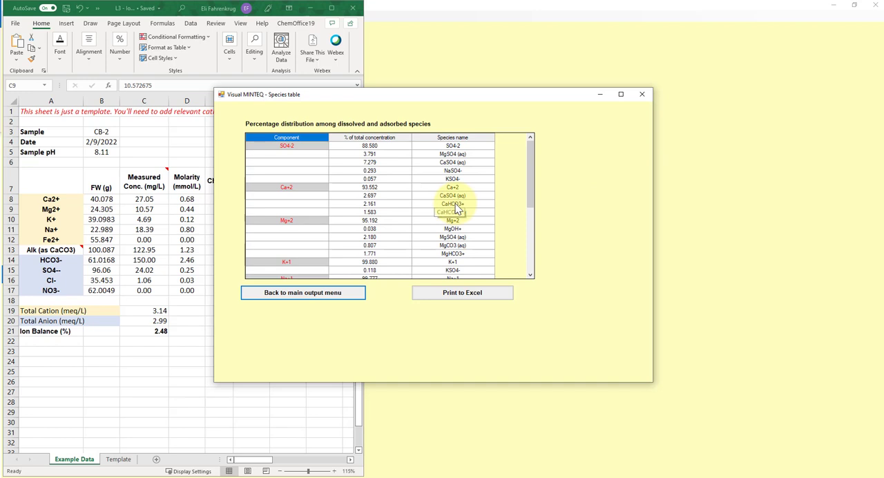
mouse_move(611, 150)
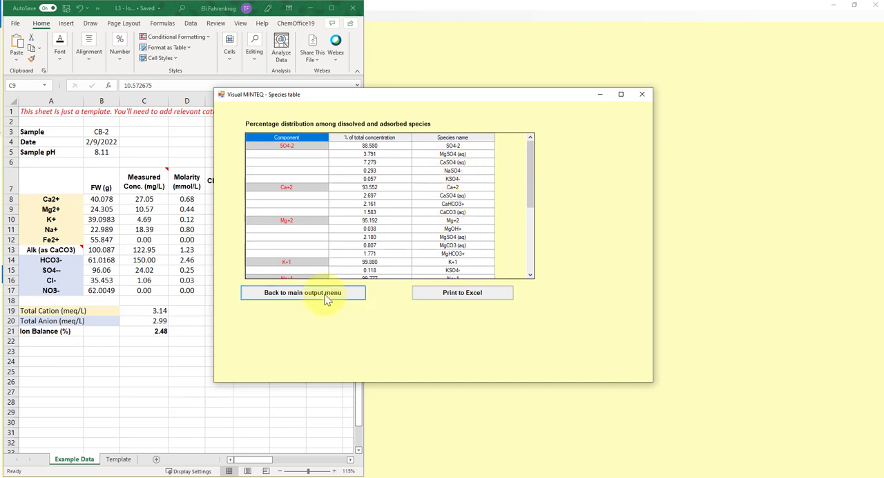
click(303, 293)
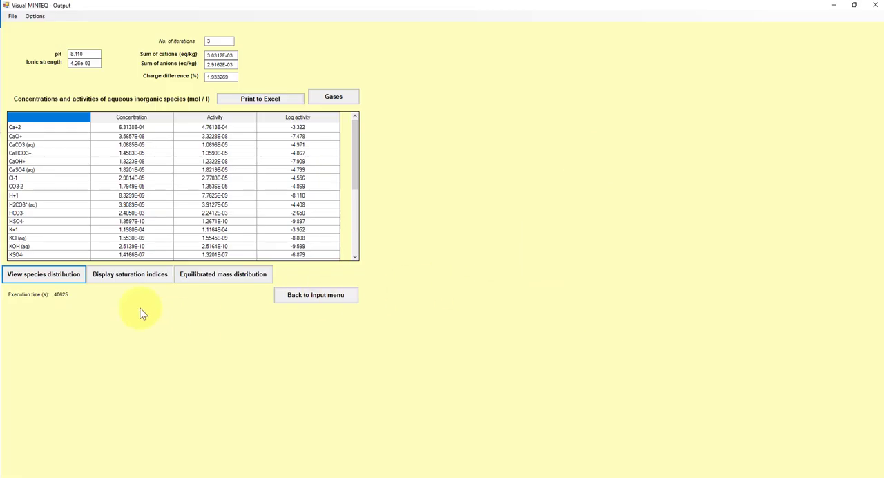
mouse_move(121, 285)
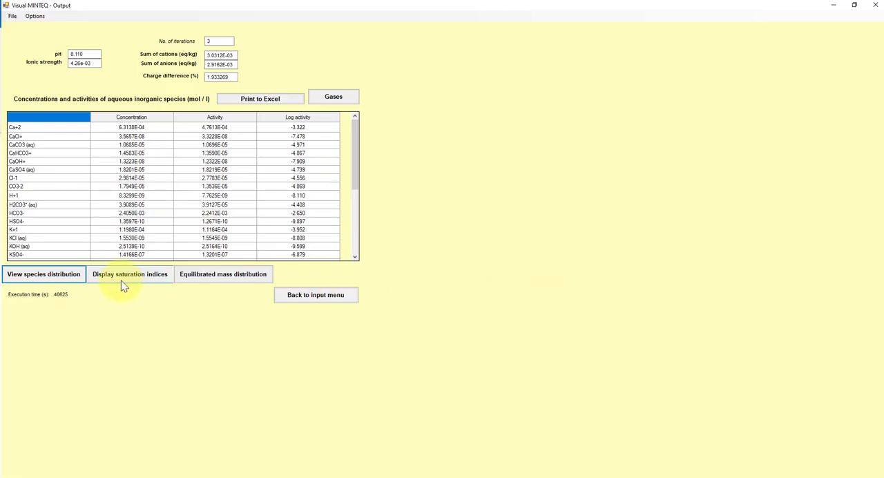
click(129, 273)
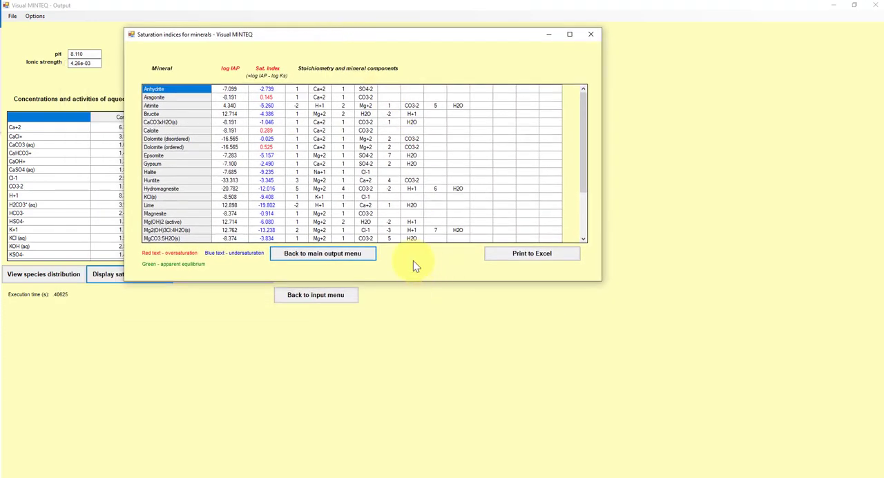
mouse_move(414, 279)
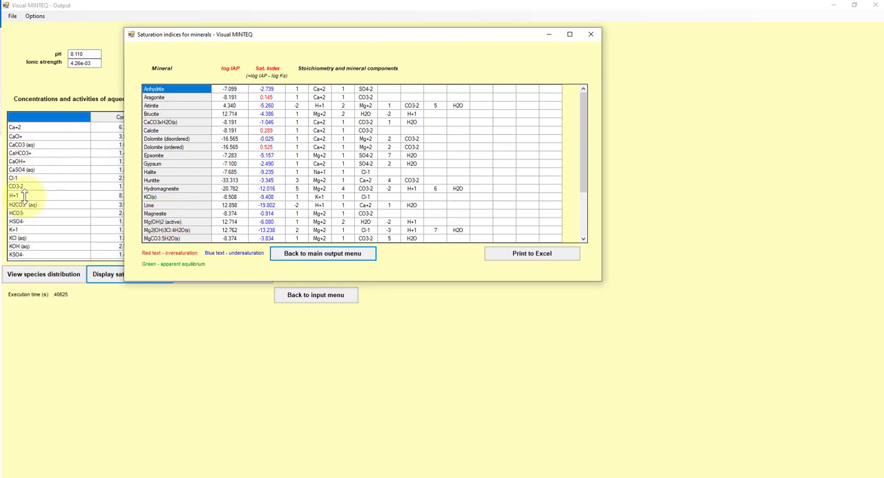
mouse_move(224, 276)
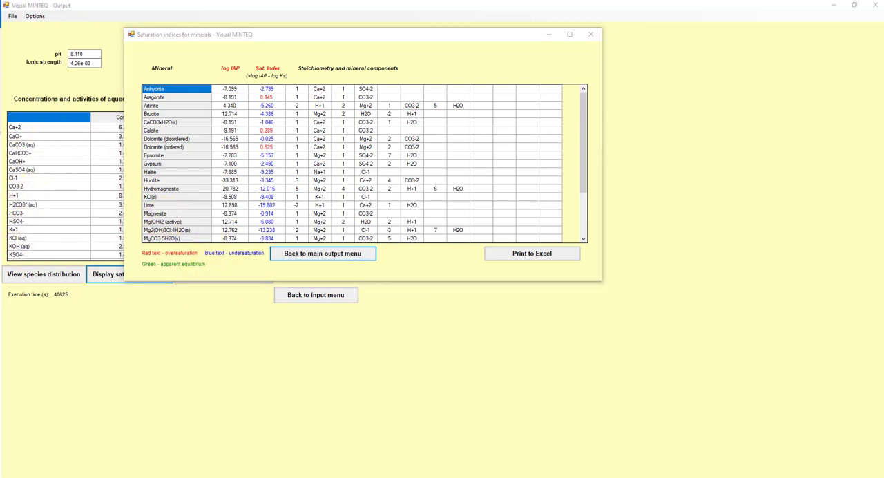
mouse_move(240, 83)
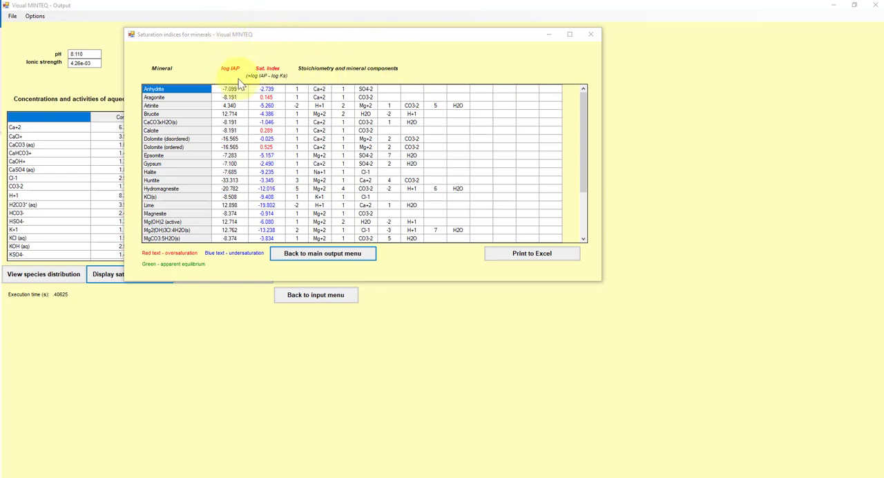
mouse_move(237, 82)
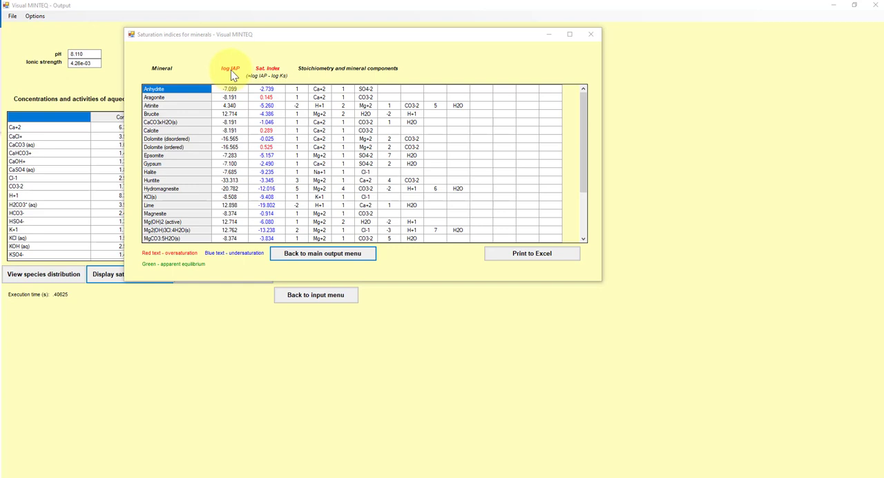
mouse_move(273, 73)
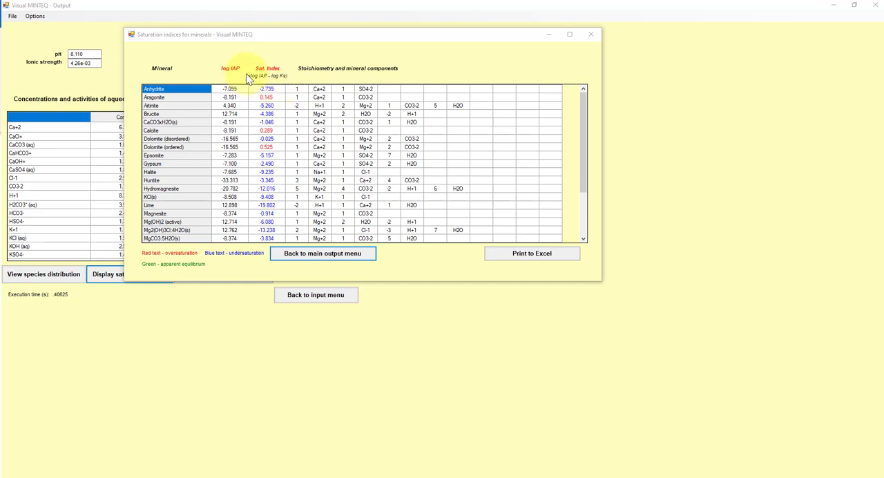
mouse_move(230, 75)
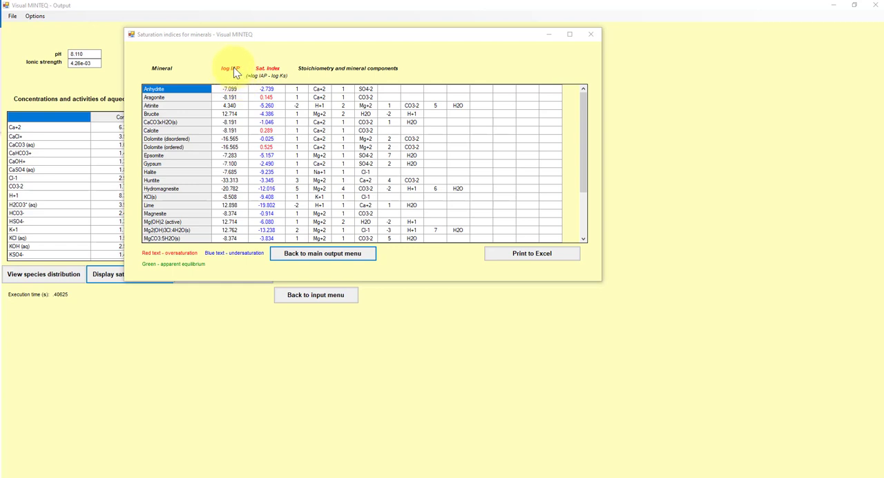
mouse_move(235, 76)
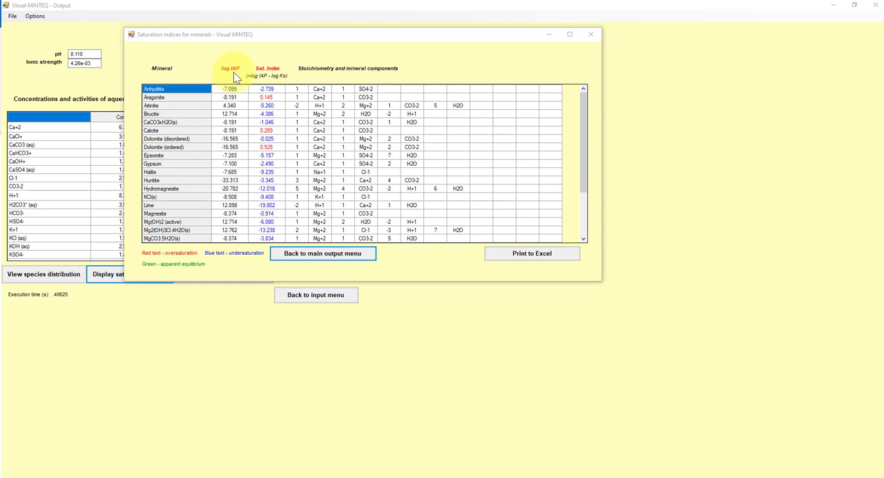
mouse_move(283, 78)
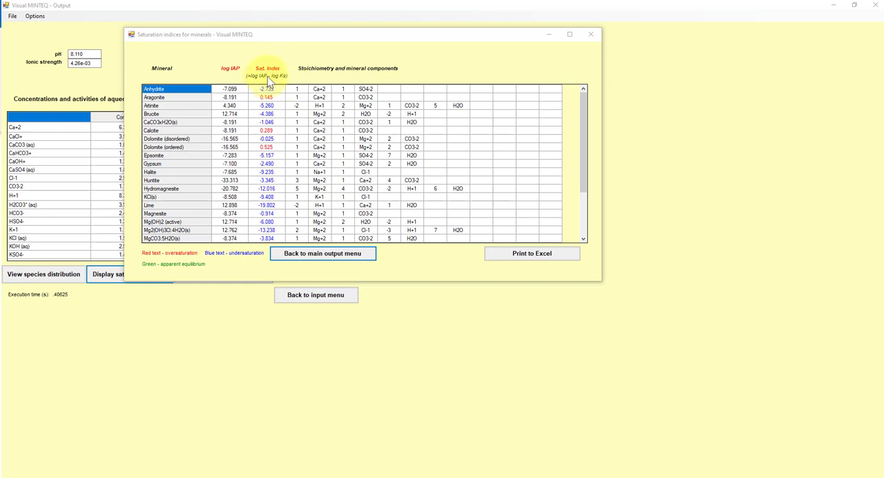
mouse_move(275, 82)
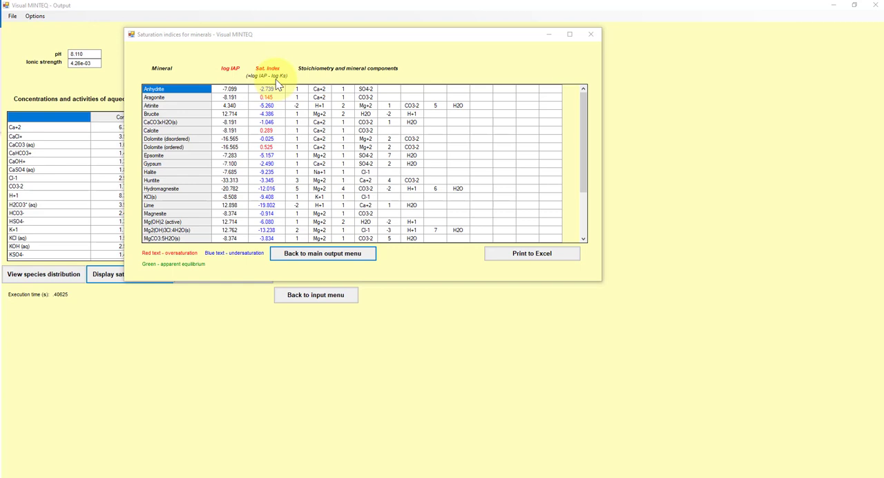
click(162, 88)
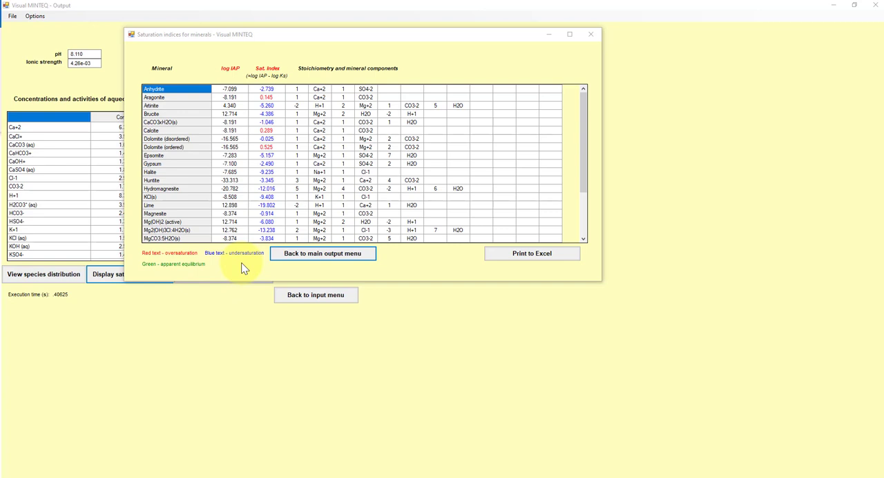
mouse_move(196, 278)
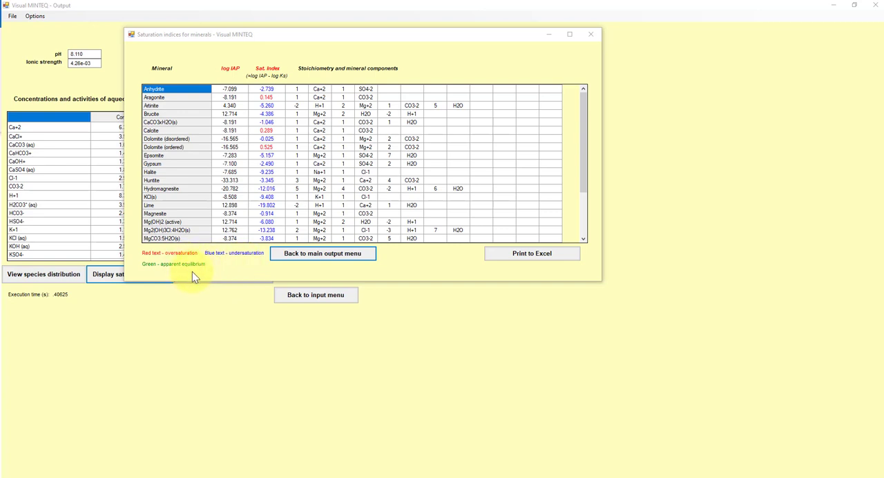
mouse_move(195, 269)
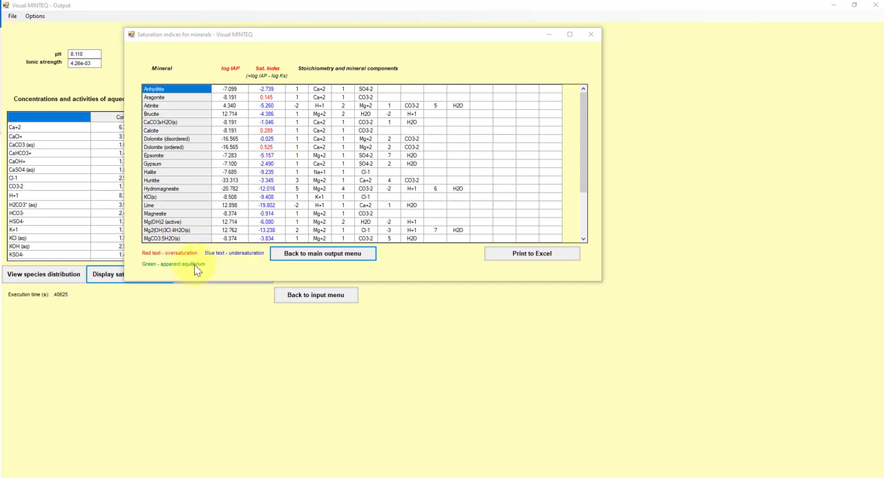
mouse_move(153, 255)
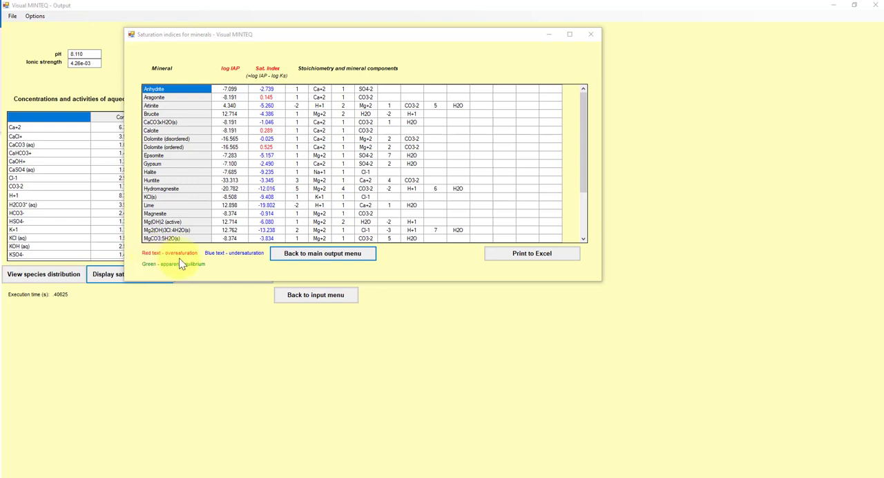
mouse_move(262, 76)
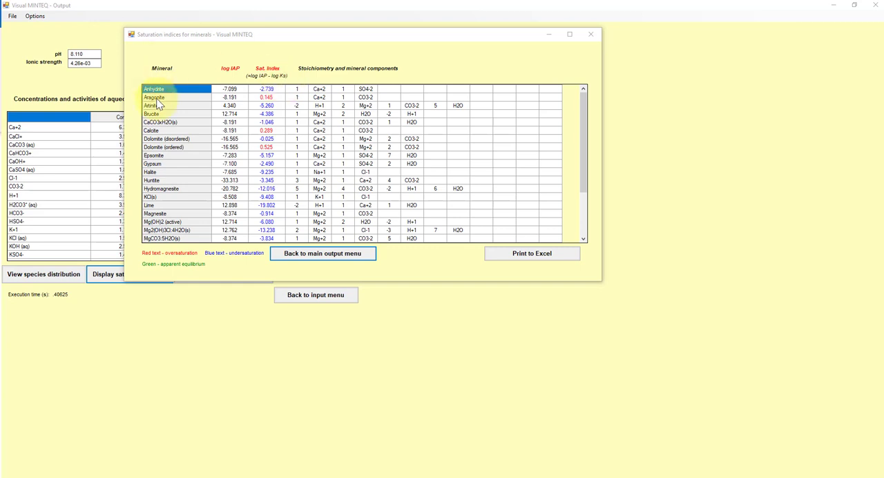
mouse_move(164, 105)
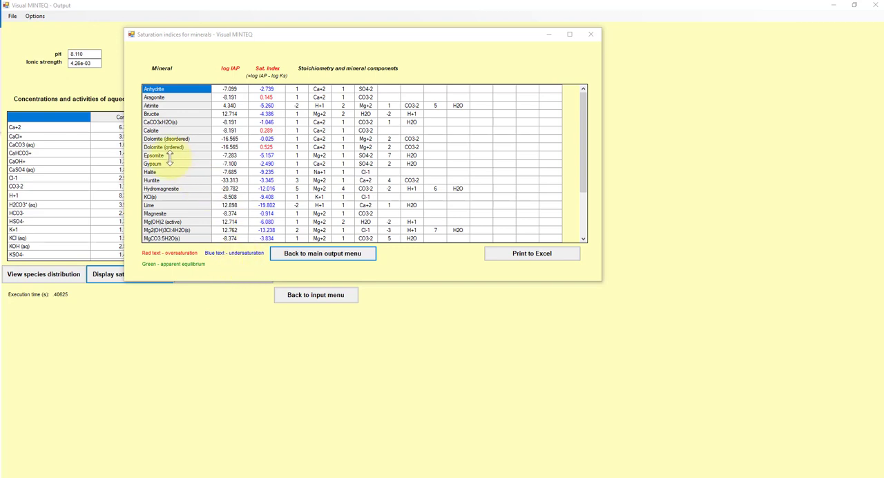
mouse_move(224, 267)
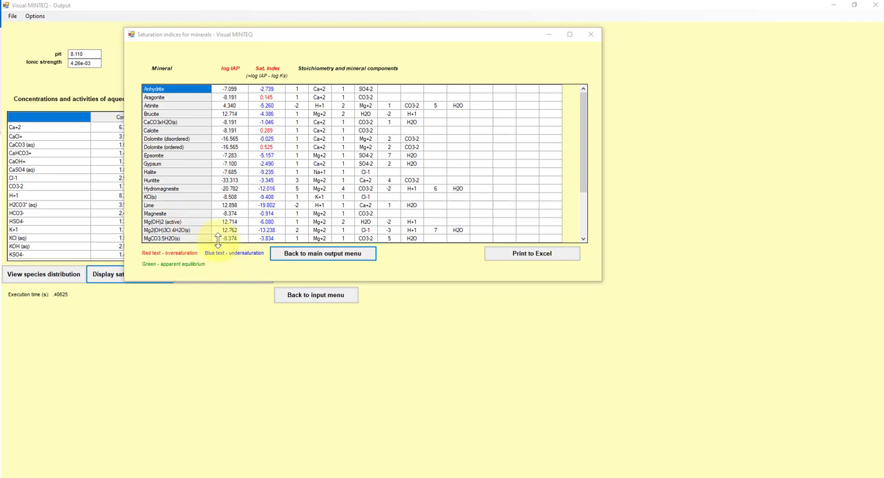
mouse_move(275, 105)
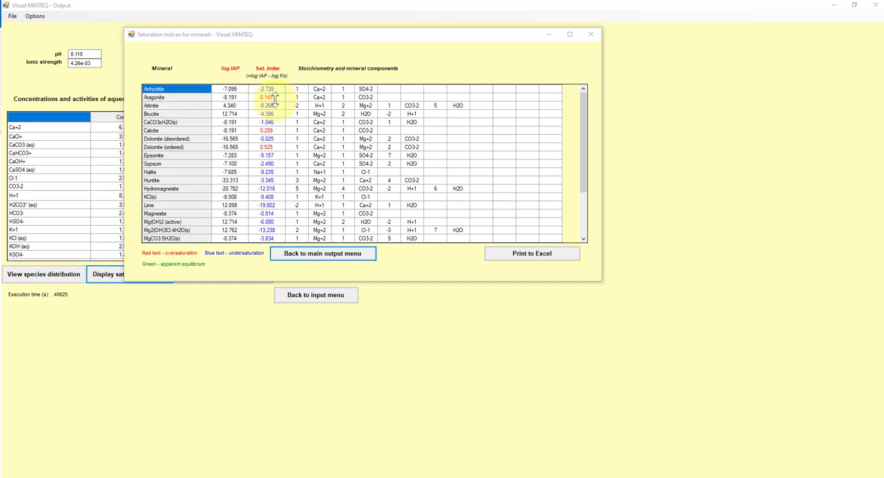
mouse_move(276, 104)
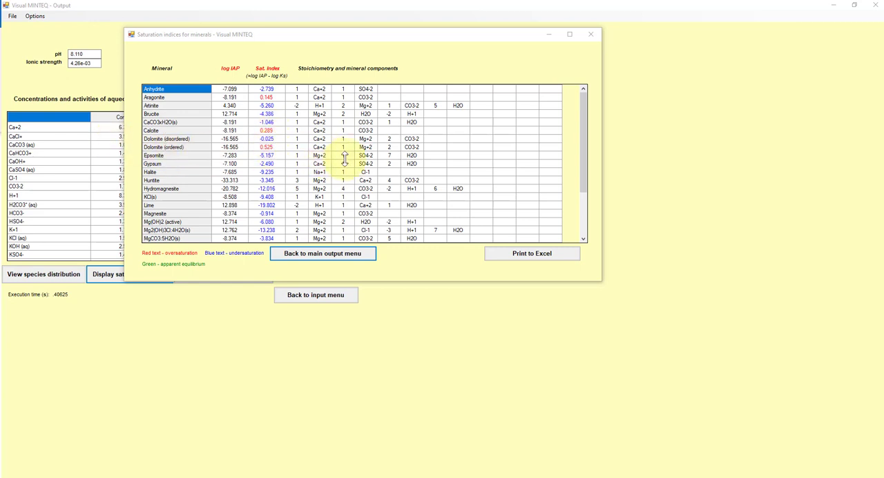
mouse_move(219, 143)
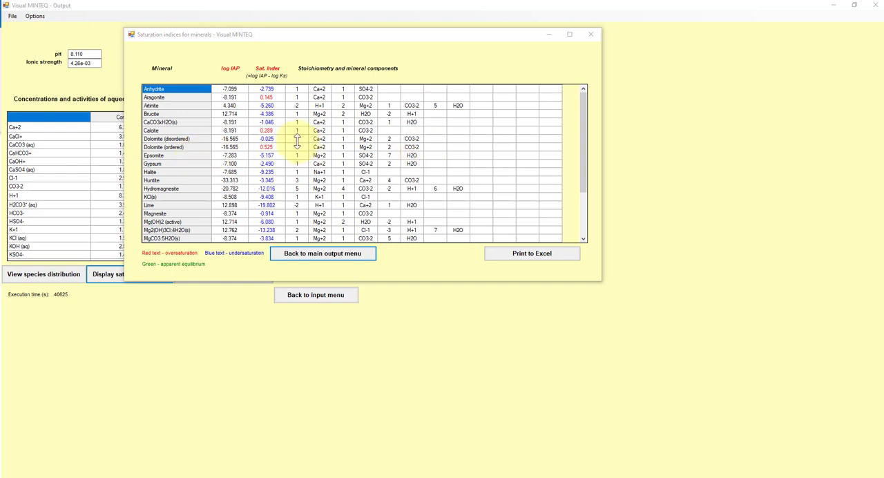
mouse_move(283, 131)
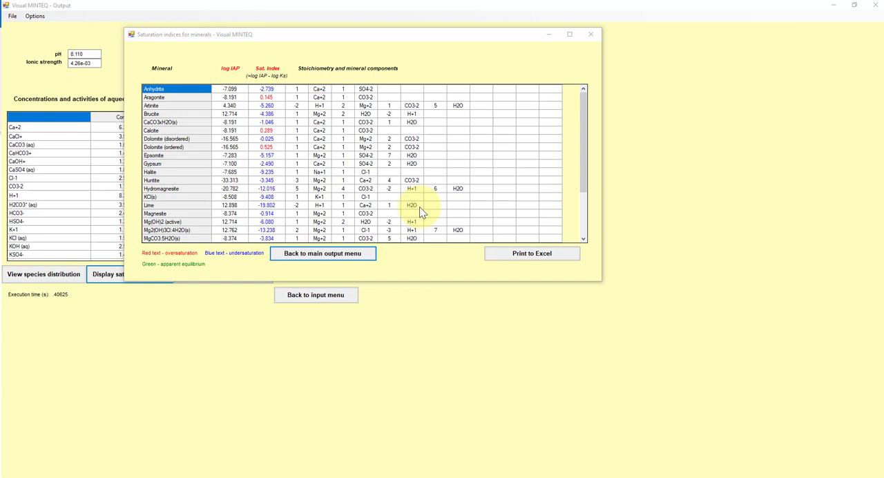
Leave the saturation indices table via the output menu back to the input menu
click(322, 253)
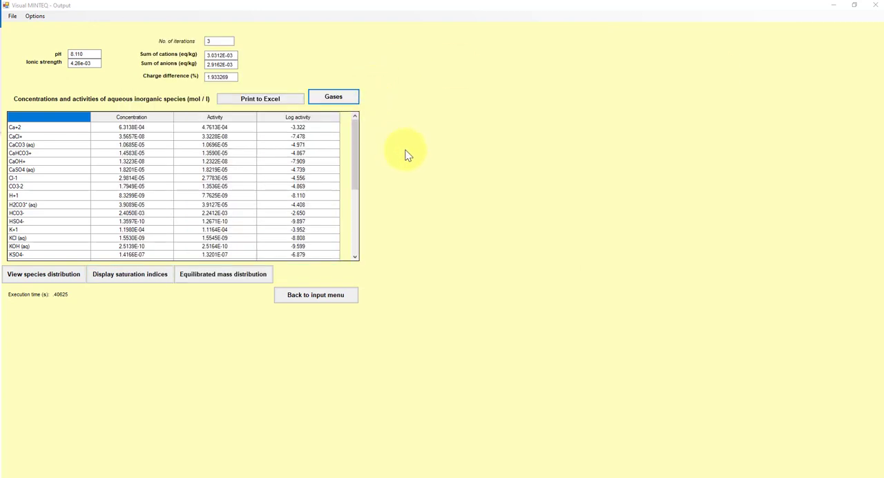
mouse_move(148, 337)
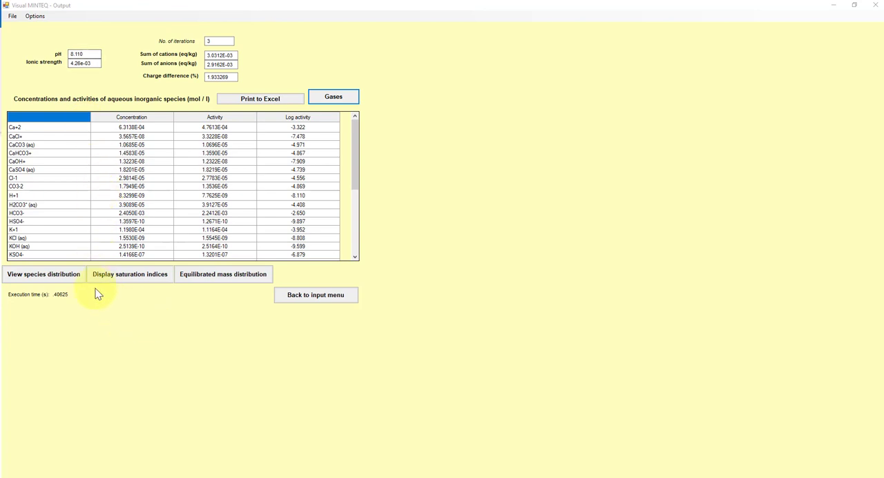
click(315, 294)
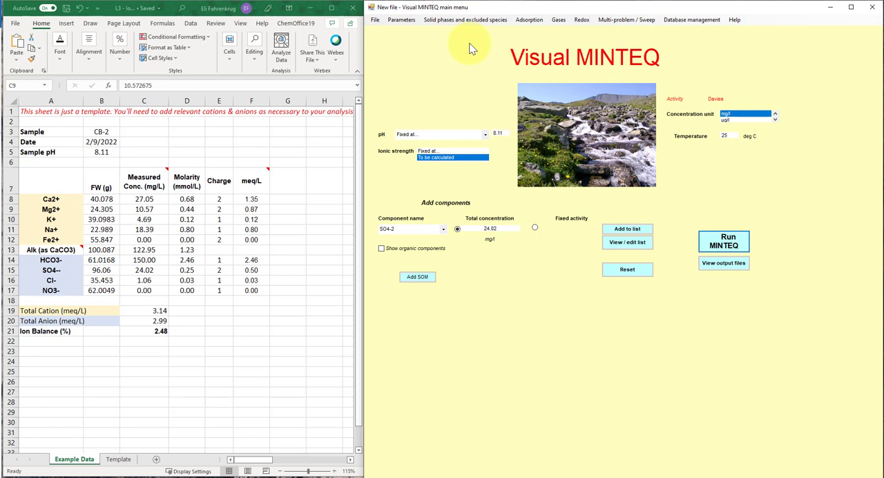
mouse_move(529, 19)
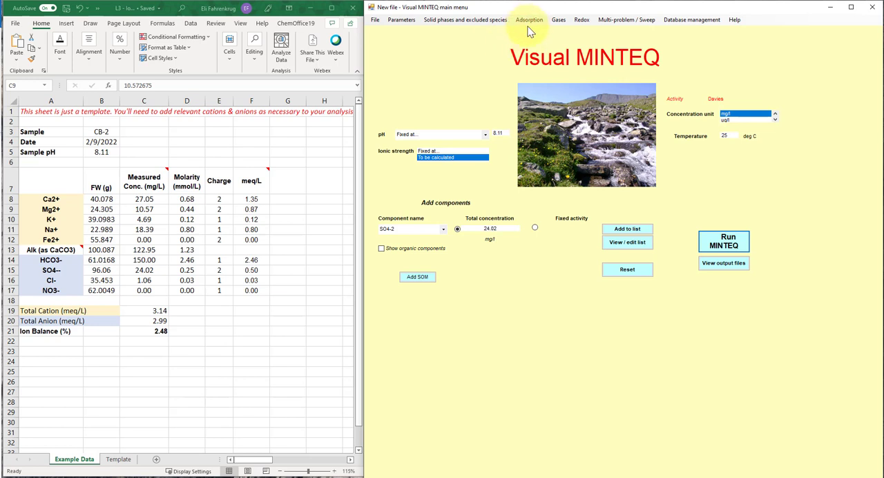
mouse_move(558, 19)
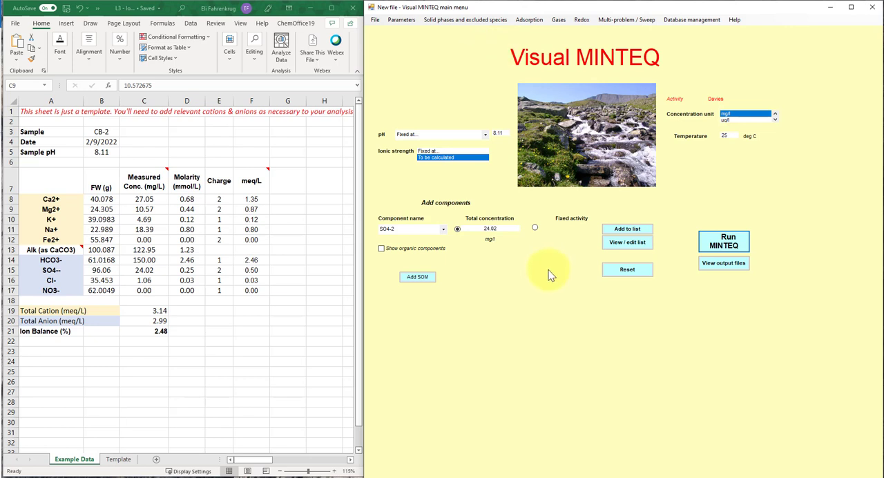
mouse_move(547, 290)
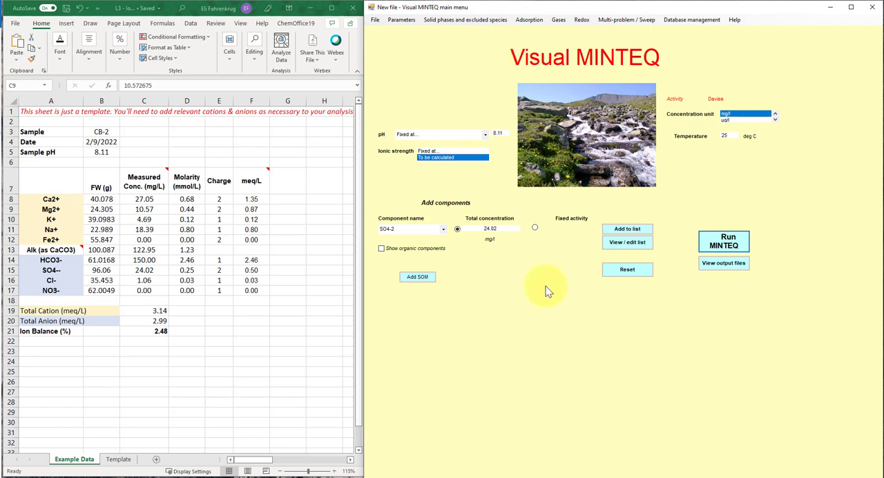